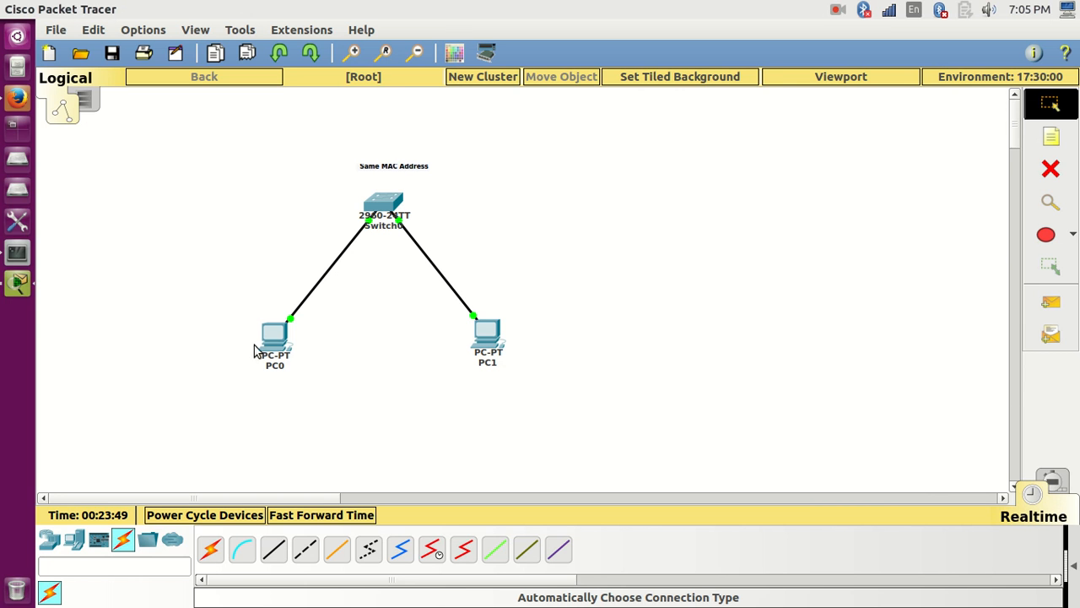
# Step: Add notes beside PC0 showing MAC 00E0.F920.4B3B and IP 192.168.1.101
pyautogui.doubleClick(275, 338)
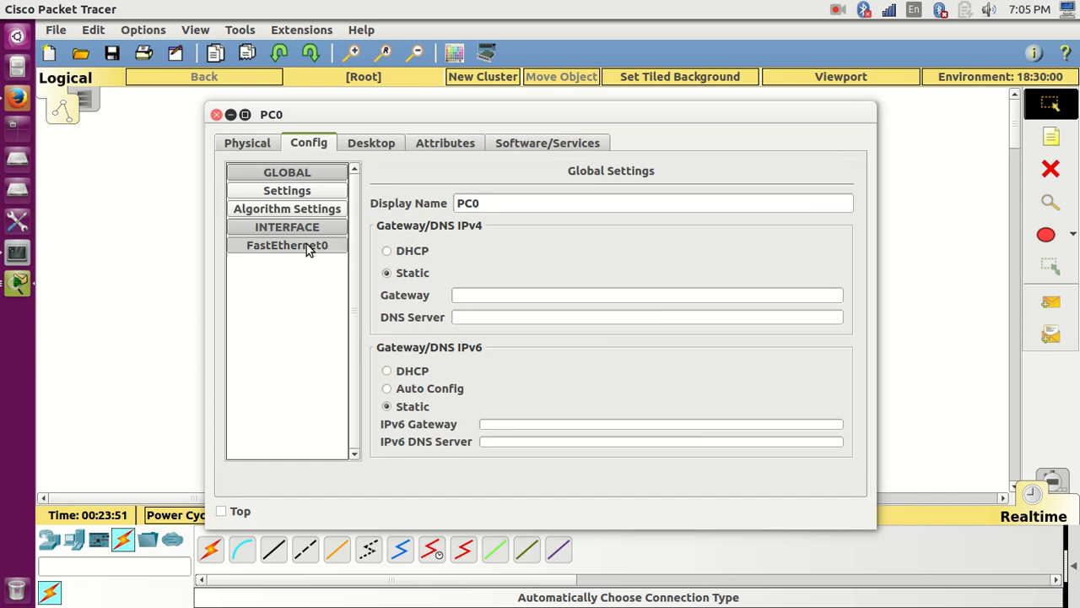
pyautogui.click(287, 245)
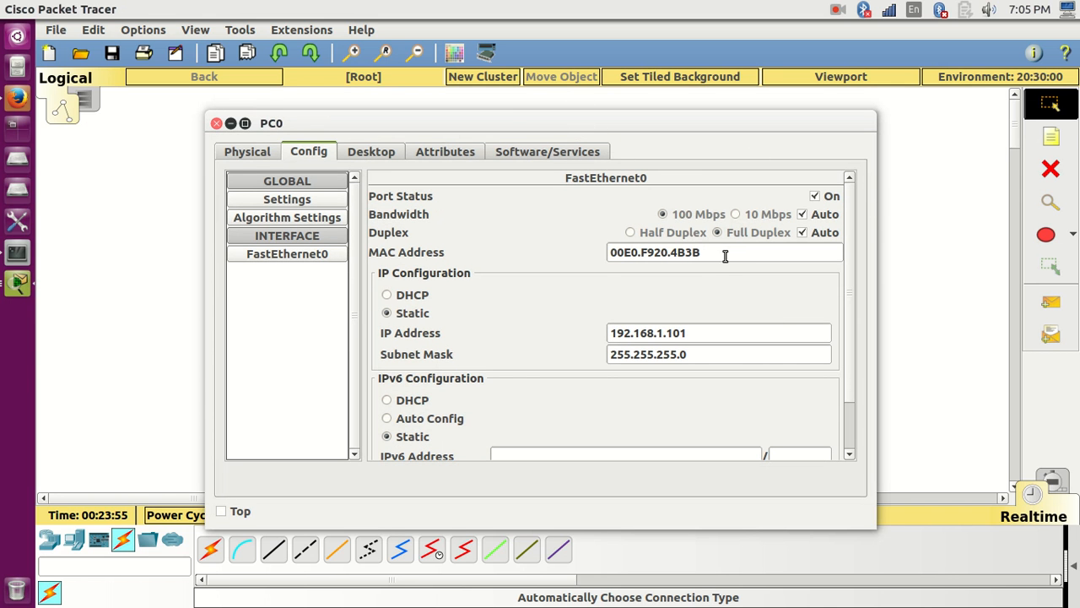
pyautogui.click(217, 124)
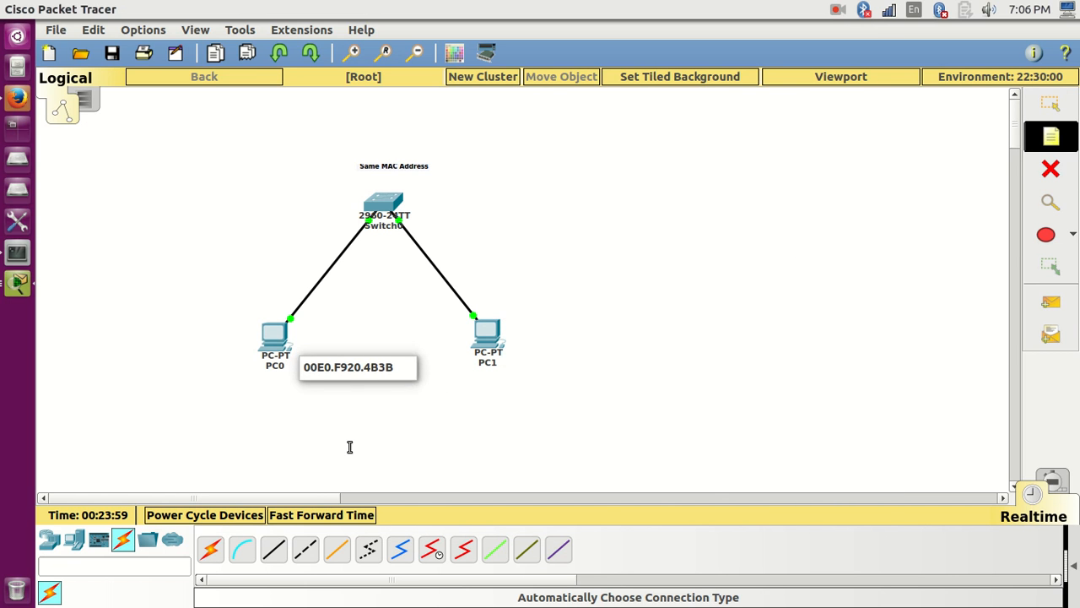
pyautogui.doubleClick(275, 333)
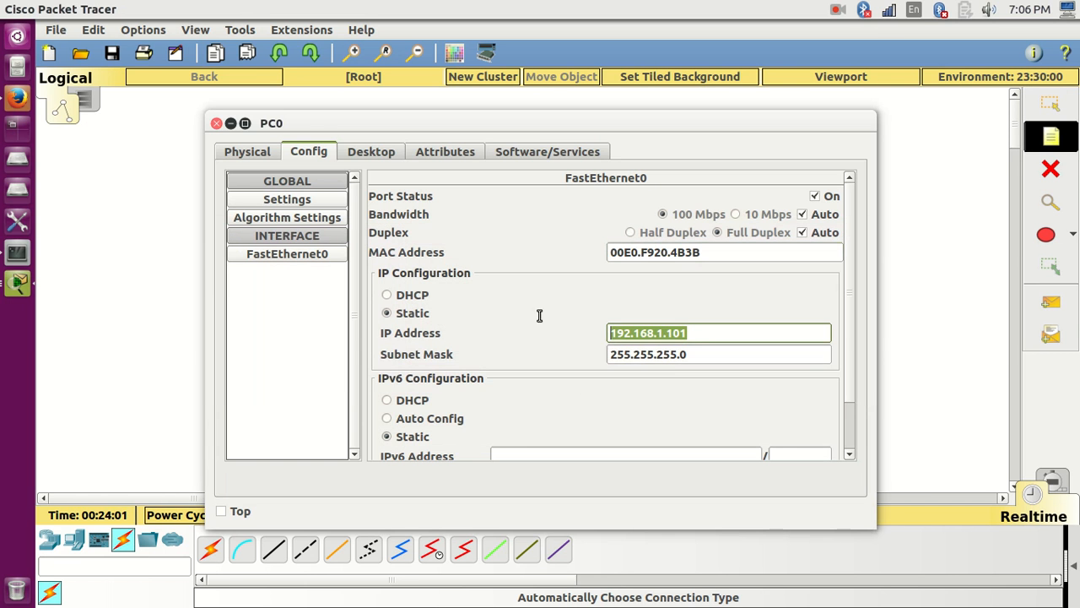
pyautogui.click(216, 124)
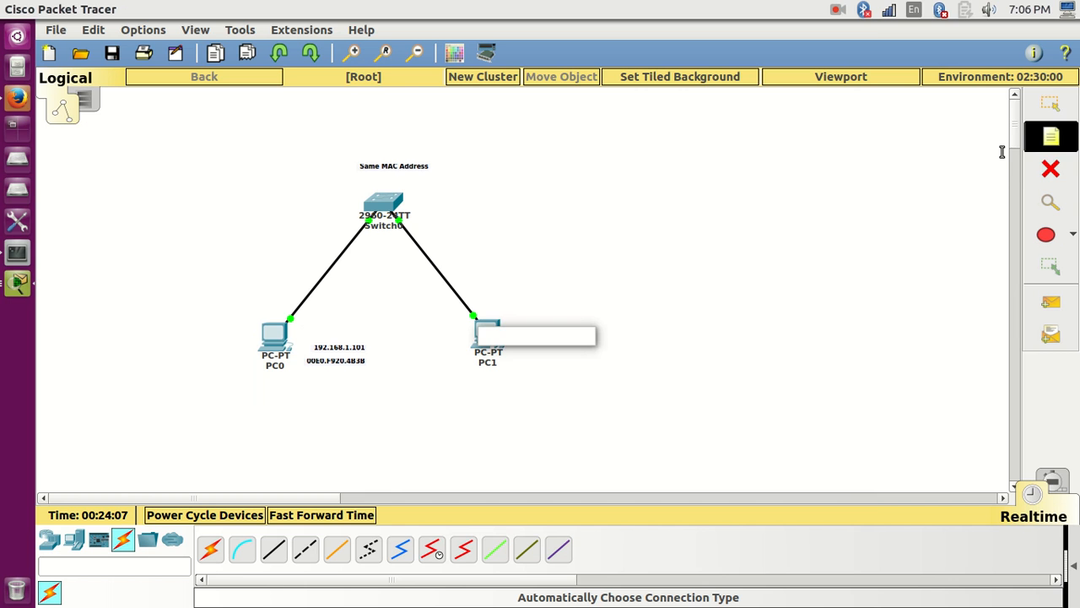
# Step: Label PC1 with a note showing its IP address 192.168.1.100
pyautogui.doubleClick(487, 337)
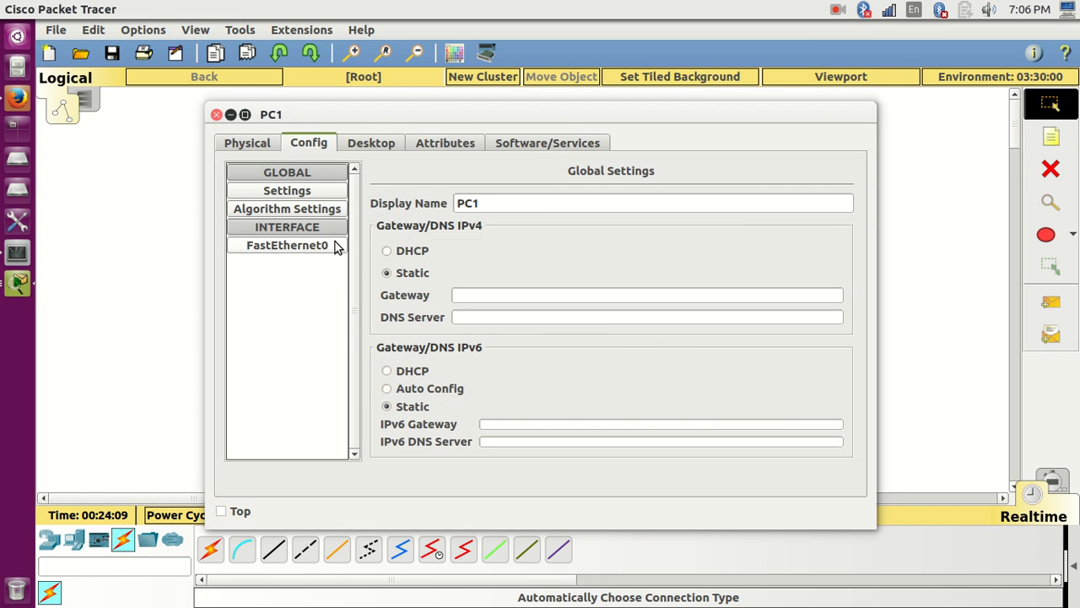
pyautogui.click(287, 245)
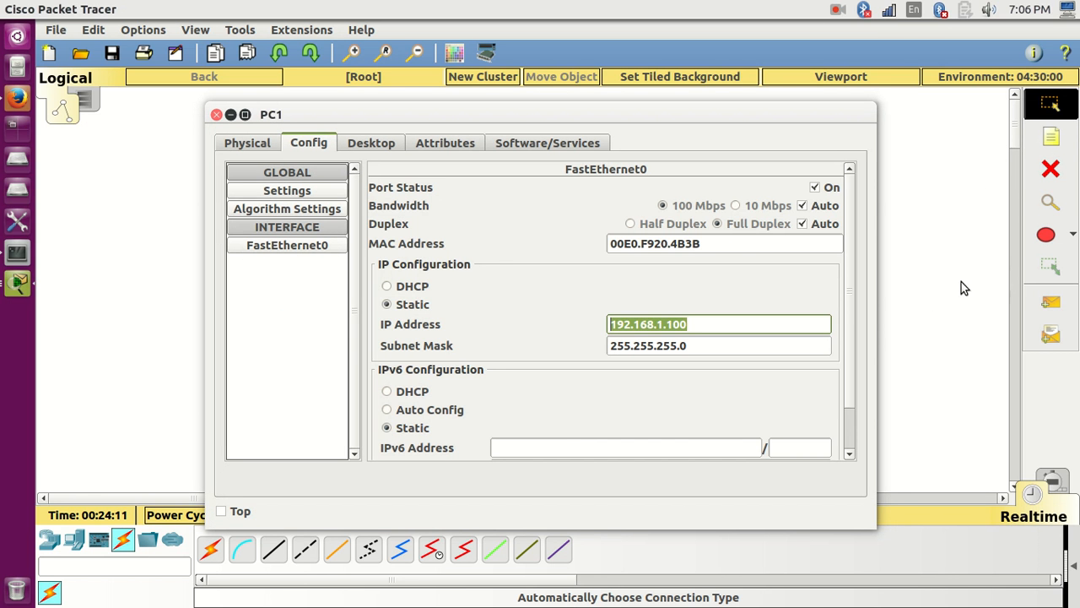
pyautogui.click(217, 114)
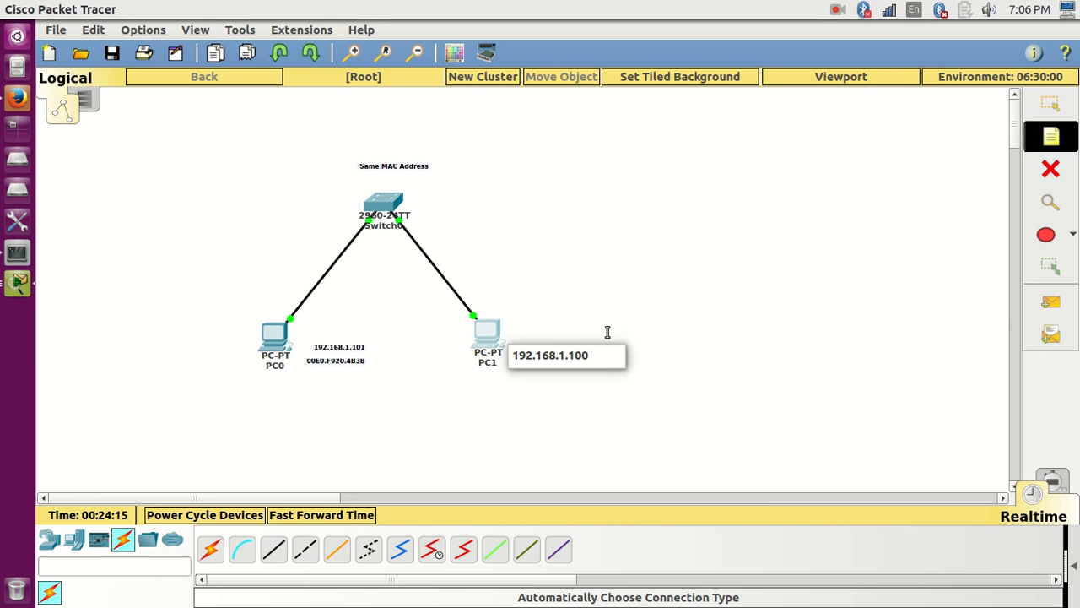
# Step: Change PC1's MAC last character to C (00E0.F920.4B3C) and start a note with it
pyautogui.doubleClick(487, 333)
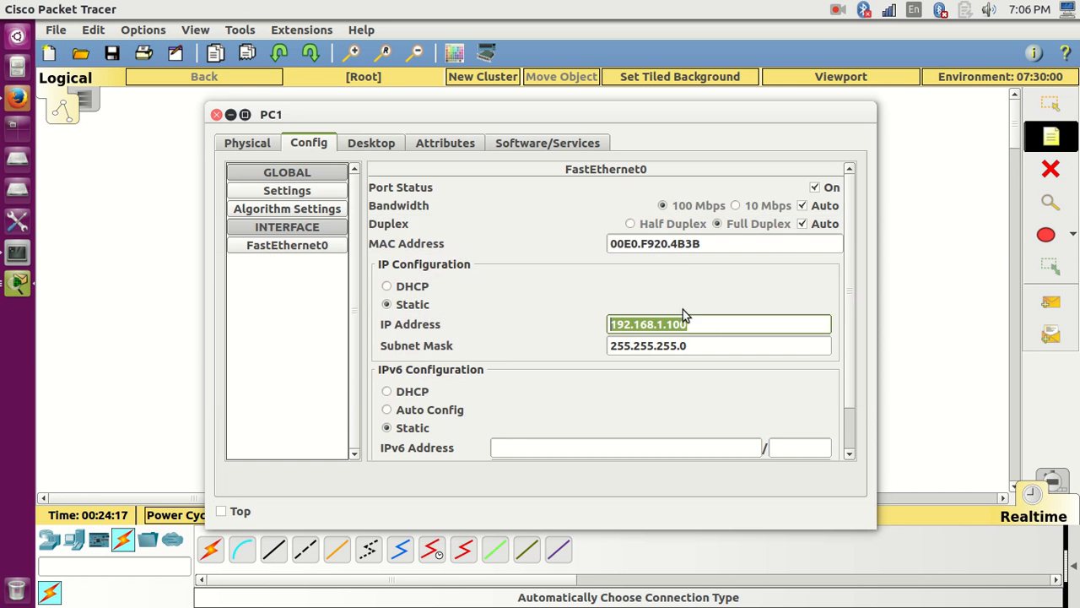
pyautogui.click(722, 243)
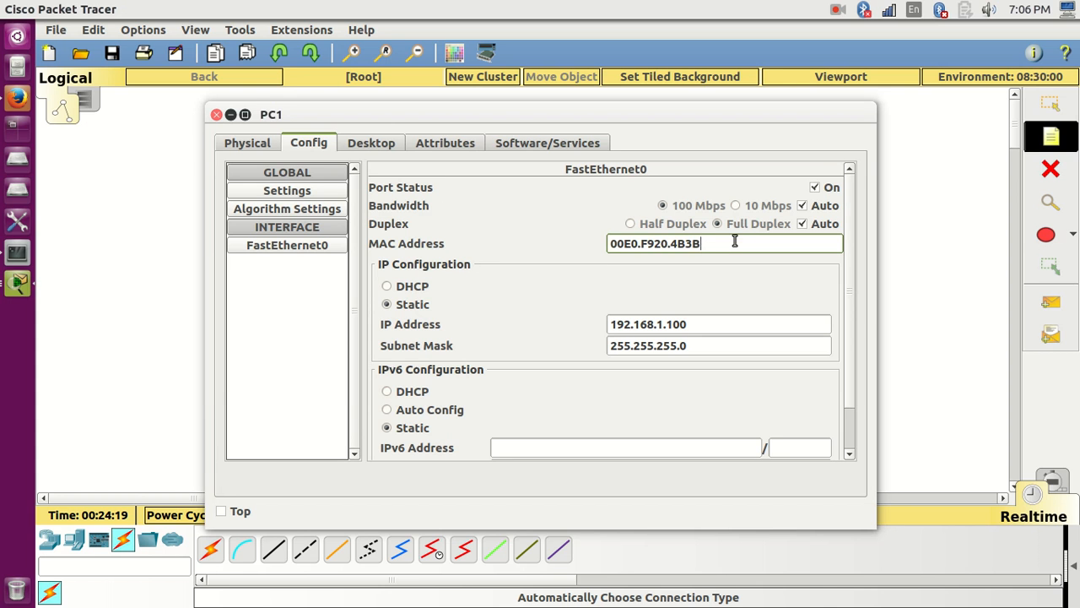
pyautogui.write('C')
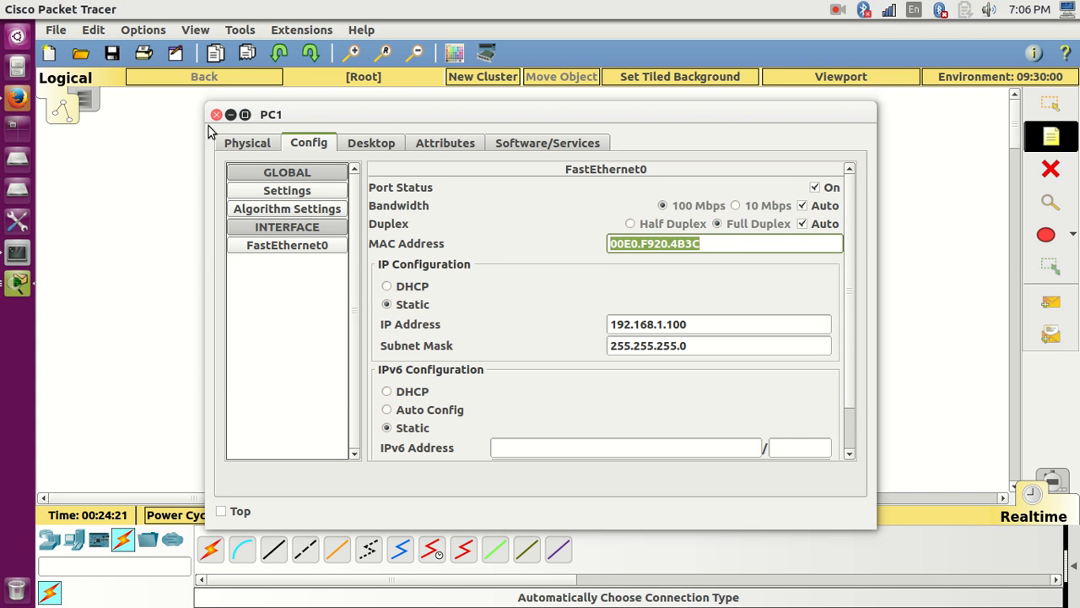
pyautogui.click(216, 113)
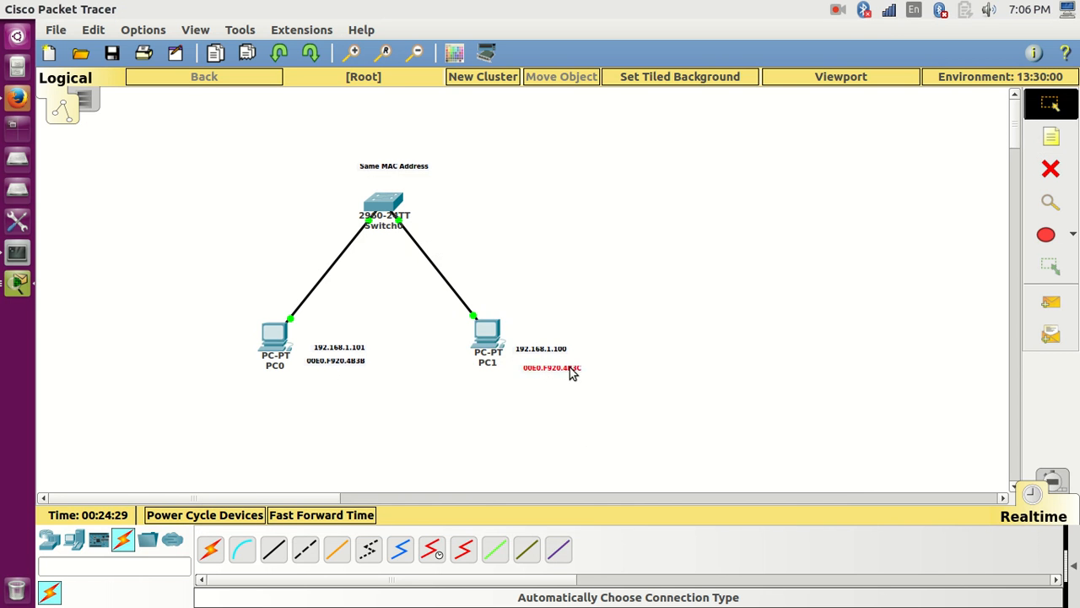
# Step: Finish the note showing PC1's MAC address 00E0.F920.4B3C
pyautogui.doubleClick(548, 367)
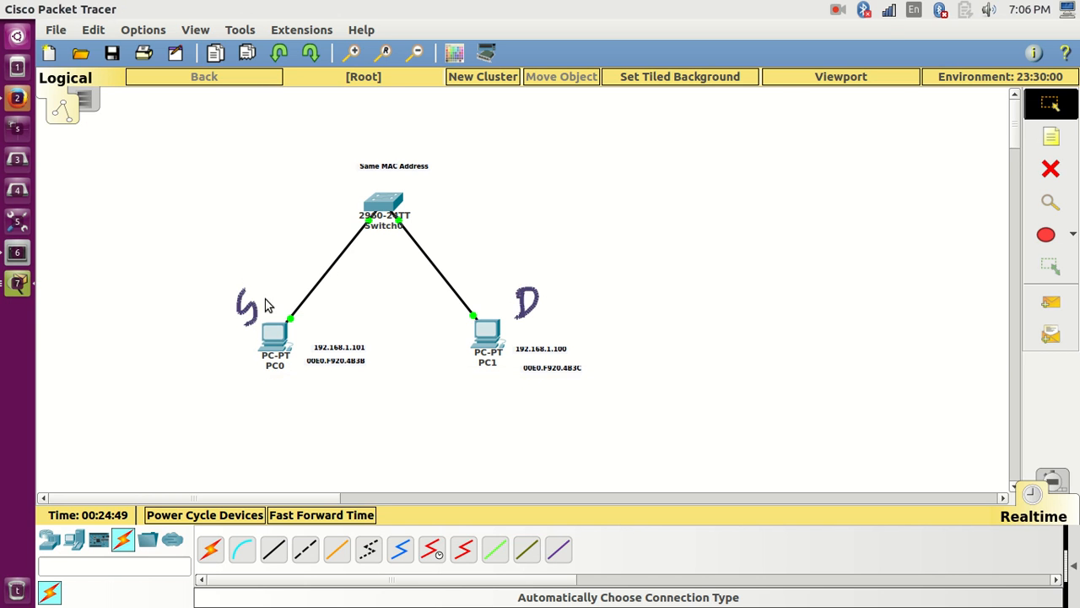
# Step: Draw frame paths from both PCs, write 'Frame', and box the 'FA0 → .4B3B' entry
pyautogui.moveTo(268, 304); pyautogui.dragTo(295, 255)
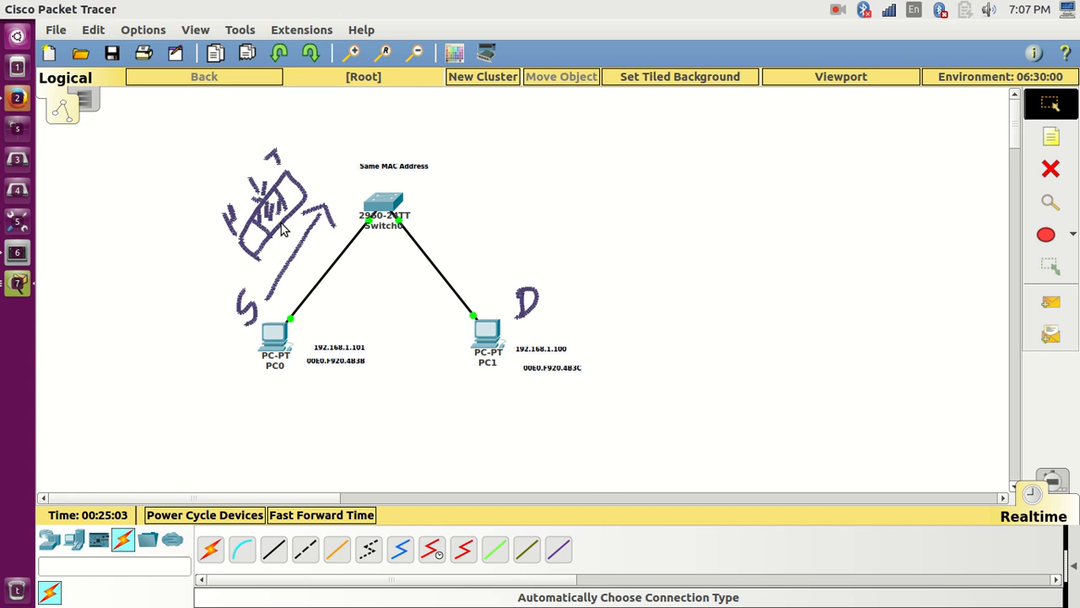
pyautogui.moveTo(318, 150)
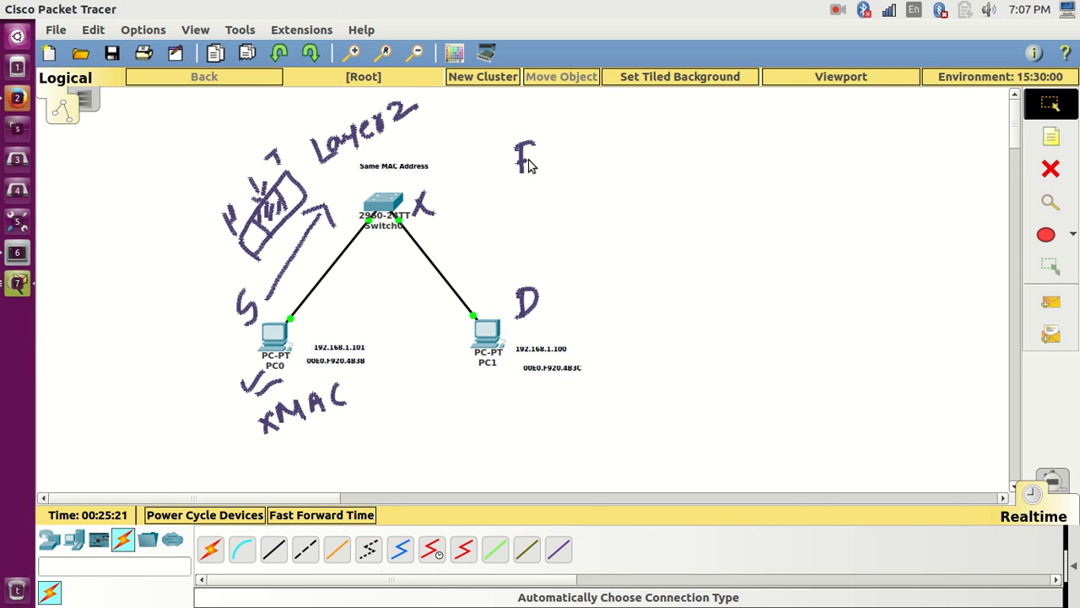
pyautogui.moveTo(528, 156); pyautogui.dragTo(620, 156)
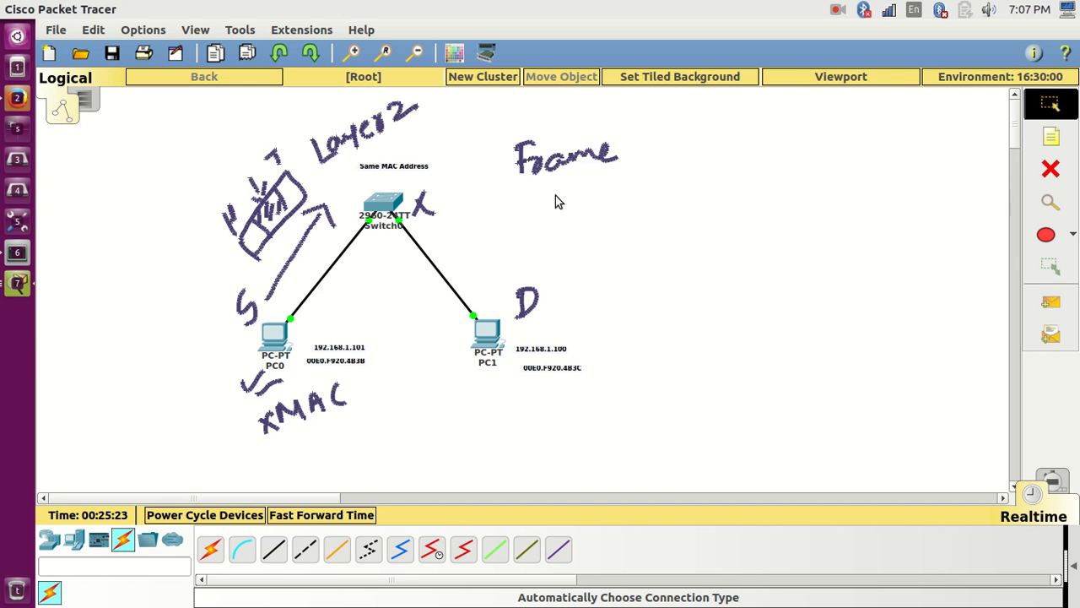
pyautogui.moveTo(352, 227)
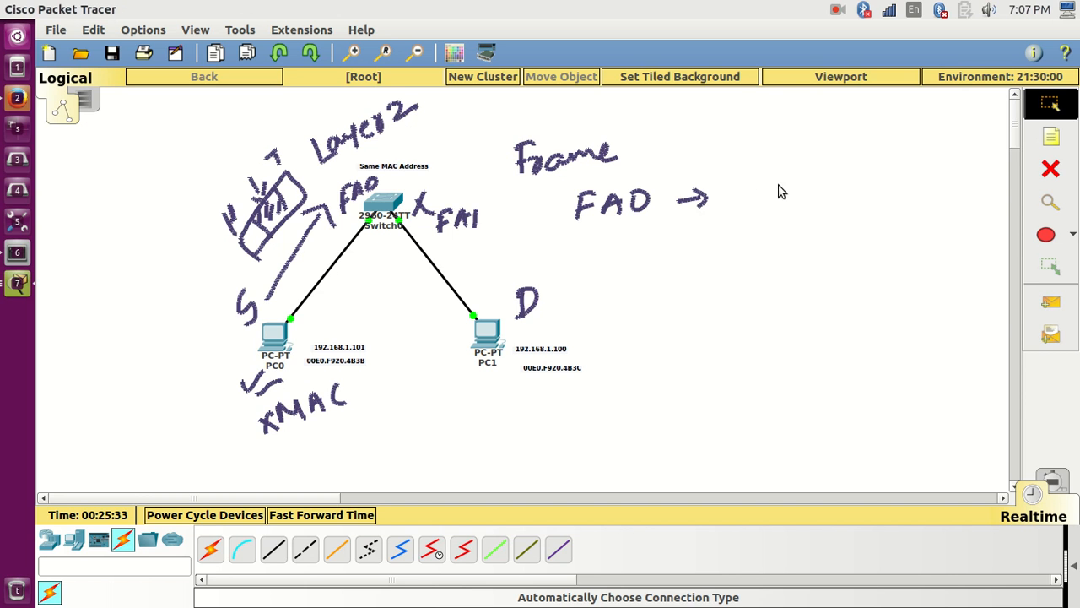
pyautogui.moveTo(755, 190); pyautogui.dragTo(798, 198)
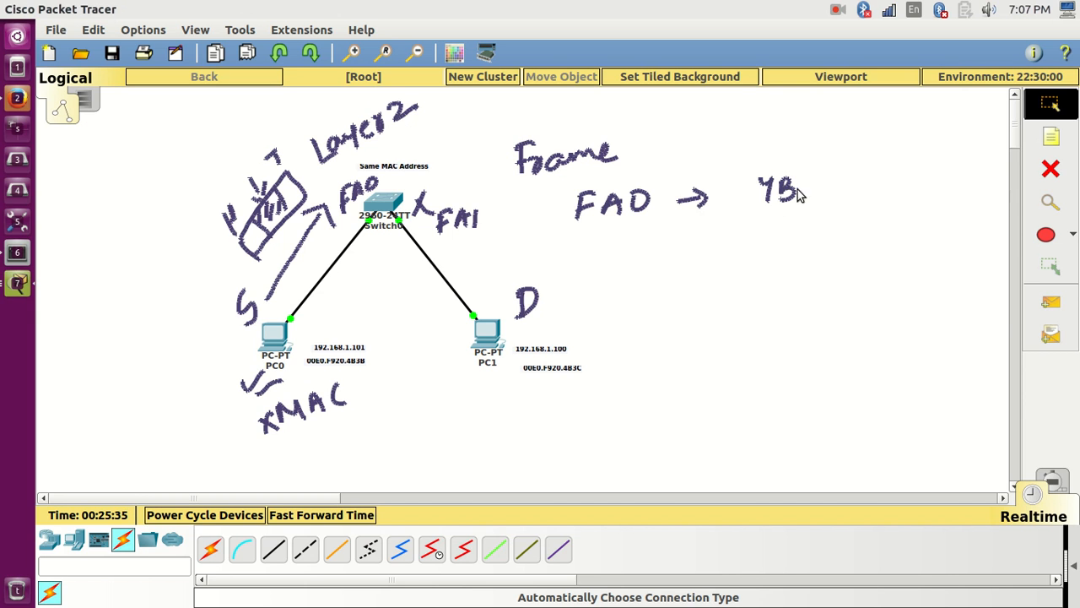
pyautogui.moveTo(793, 186); pyautogui.dragTo(835, 198)
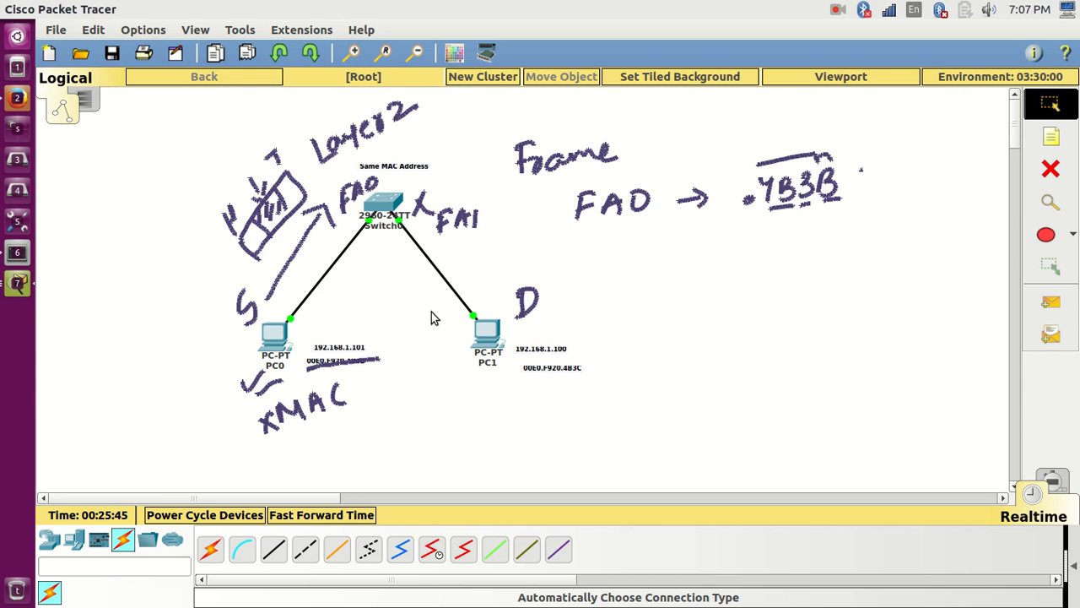
pyautogui.moveTo(413, 320); pyautogui.dragTo(540, 245)
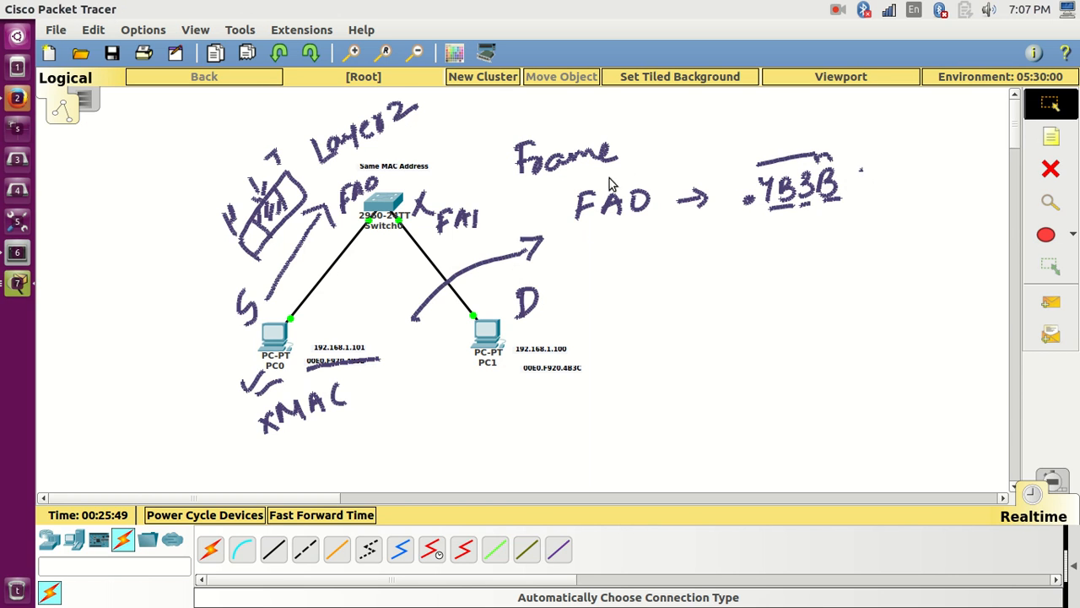
pyautogui.moveTo(628, 156); pyautogui.dragTo(654, 147)
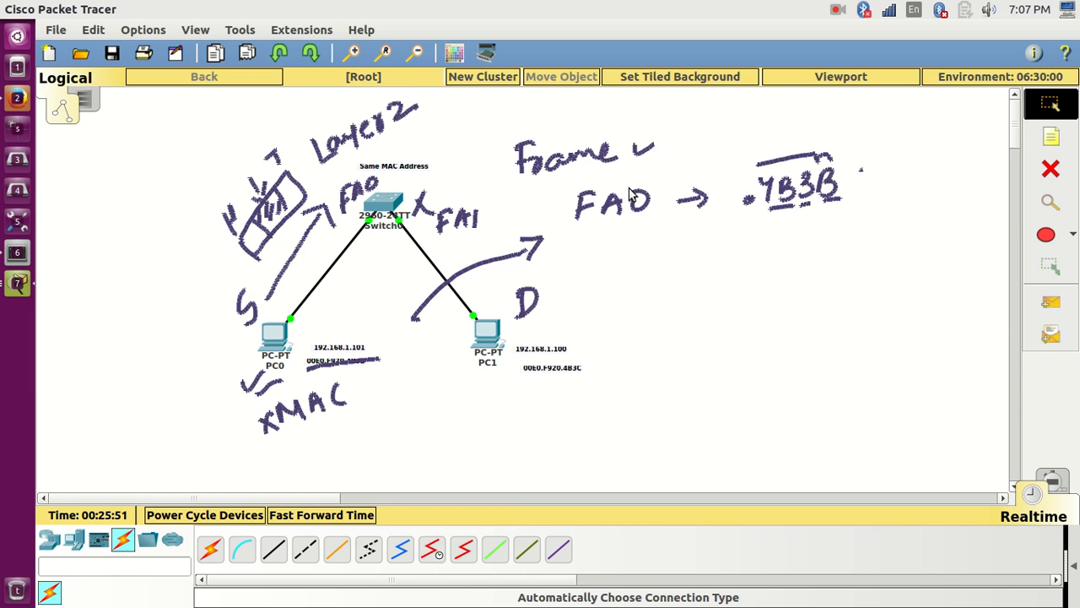
pyautogui.moveTo(582, 228); pyautogui.dragTo(637, 230)
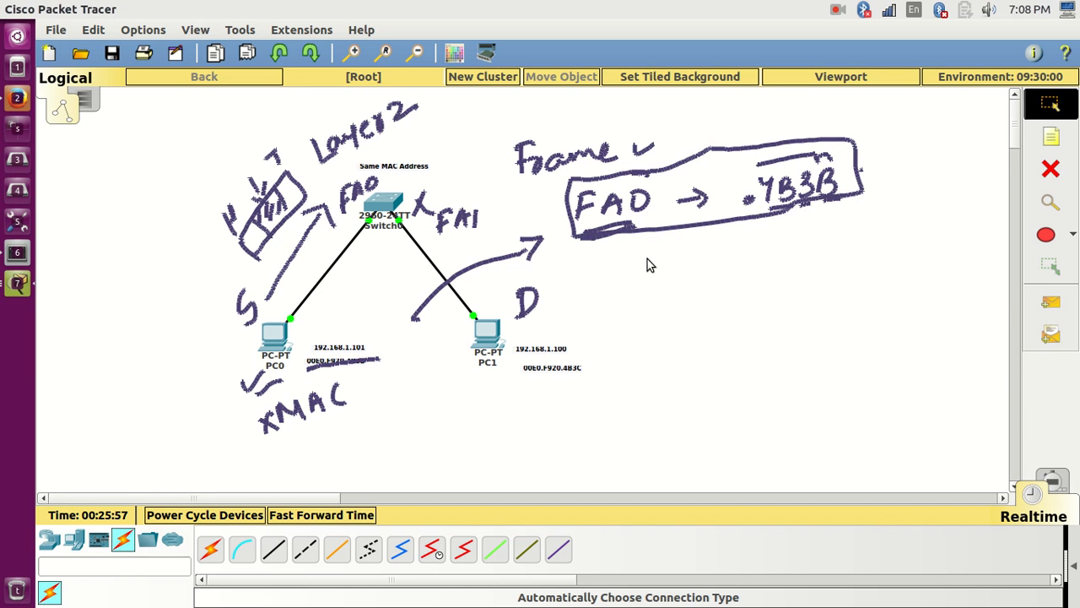
pyautogui.moveTo(625, 248)
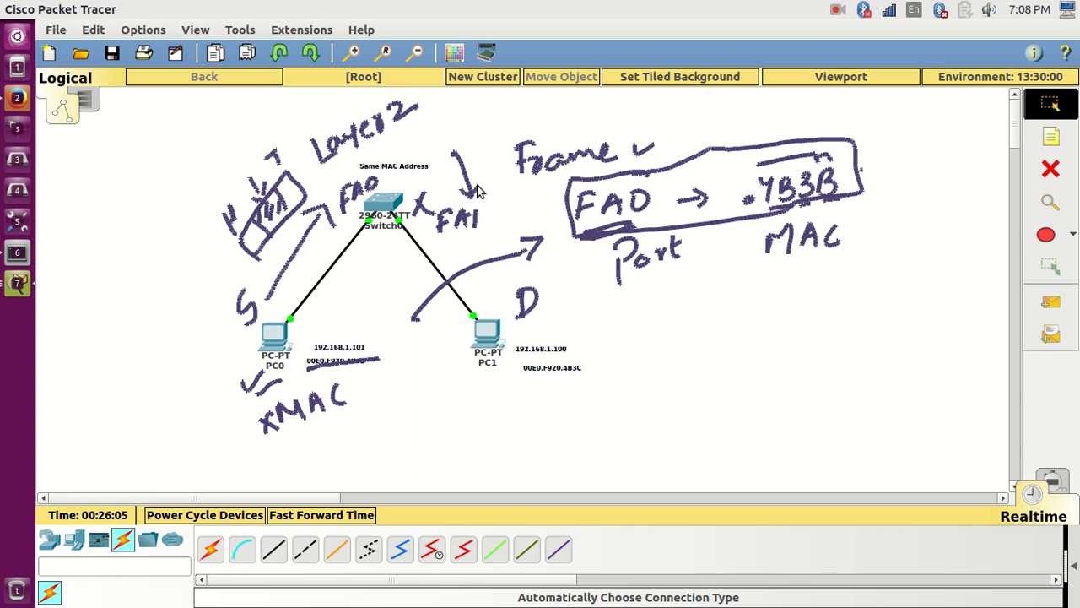
pyautogui.moveTo(493, 195)
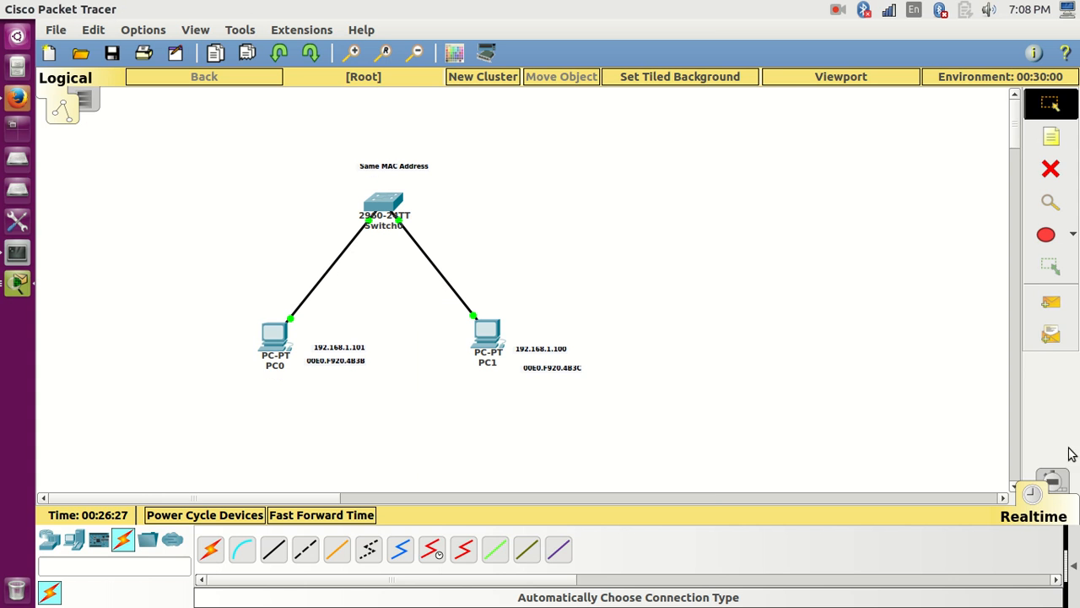
# Step: Create a complex ping from PC0 to 192.168.1.100 with source IP 192.168.1.101
pyautogui.click(275, 337)
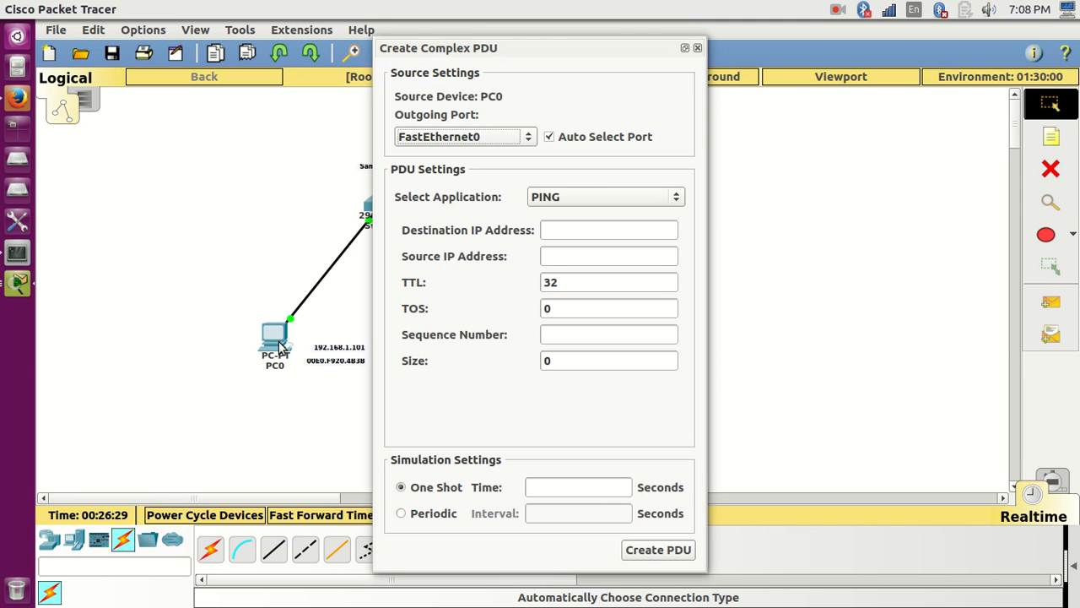
pyautogui.write('192')
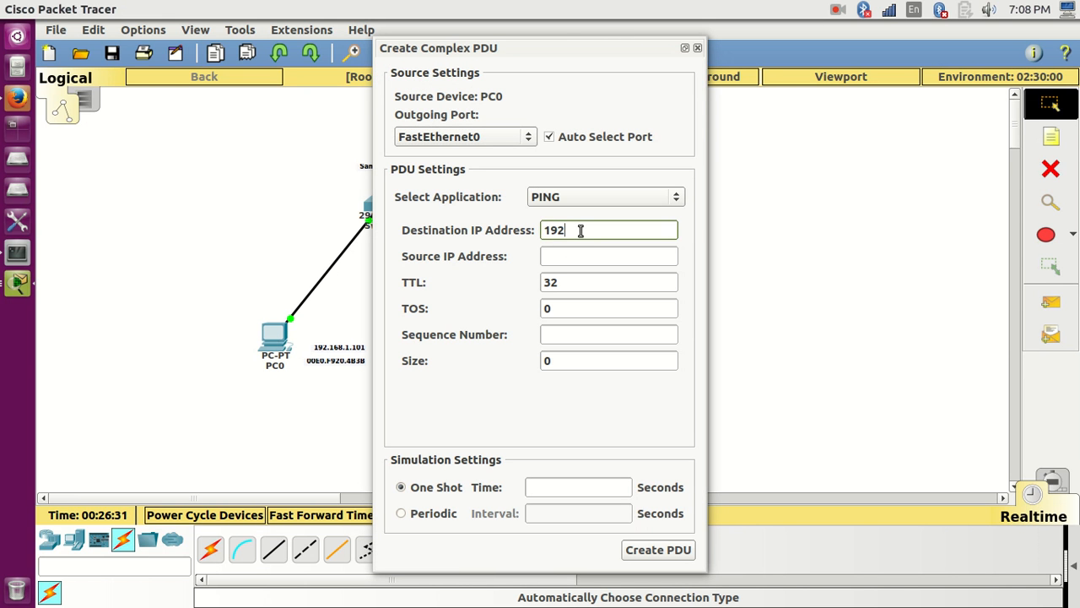
pyautogui.write('.168.1.100')
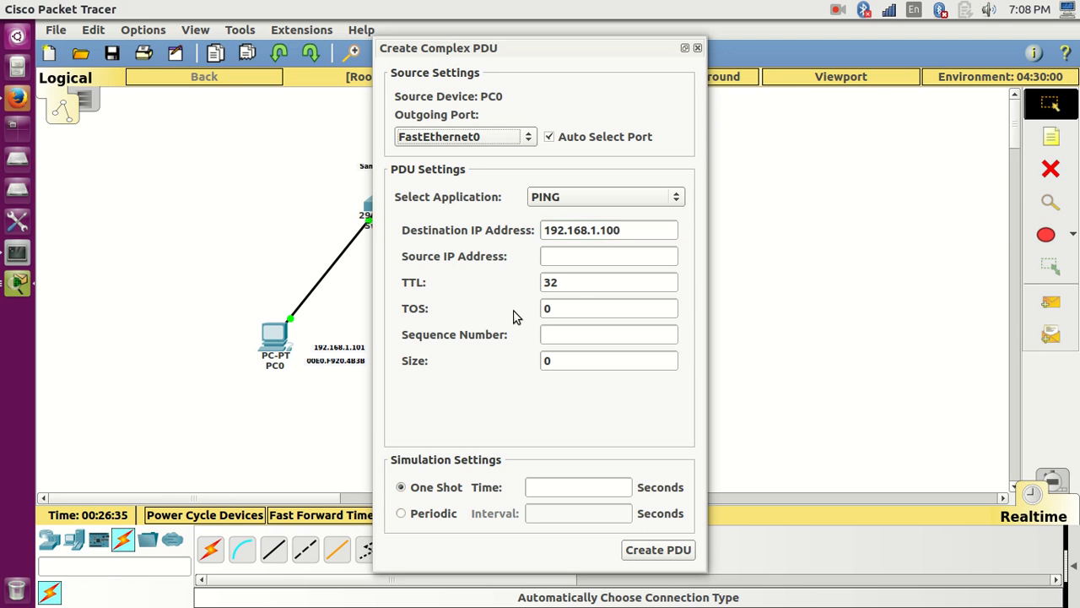
pyautogui.click(607, 256)
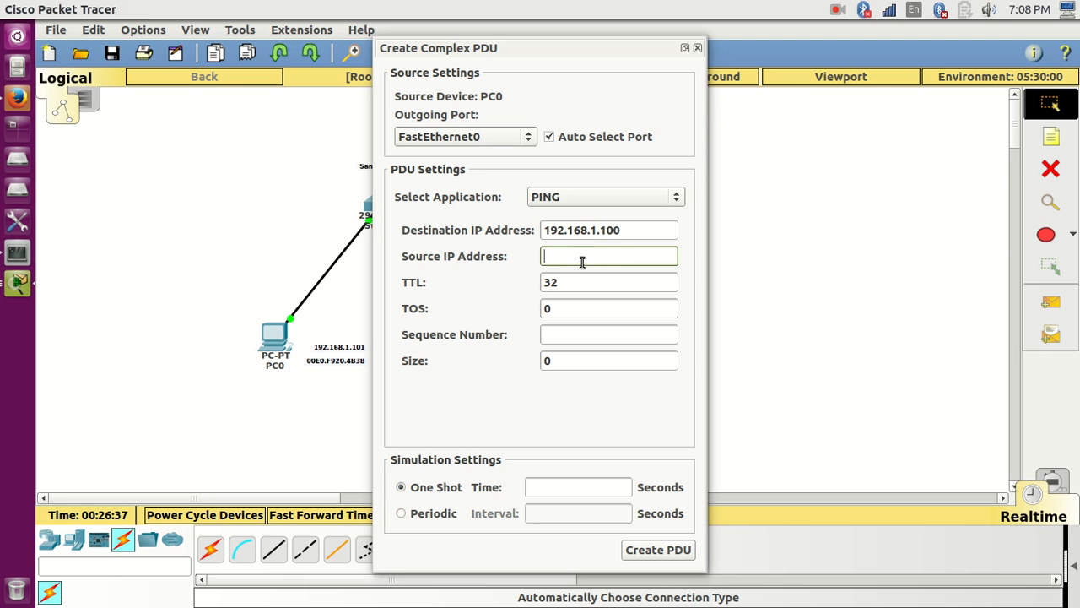
pyautogui.write('192.168.1.101')
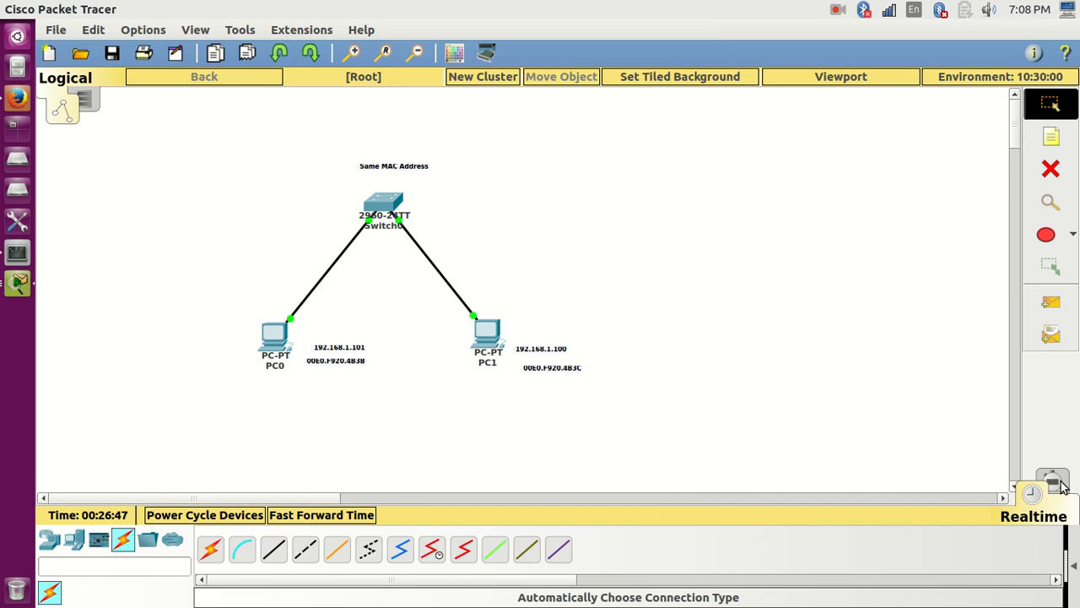
# Step: Enter Simulation mode, forward the ping through Switch0 to PC1, and select its packet
pyautogui.click(1051, 480)
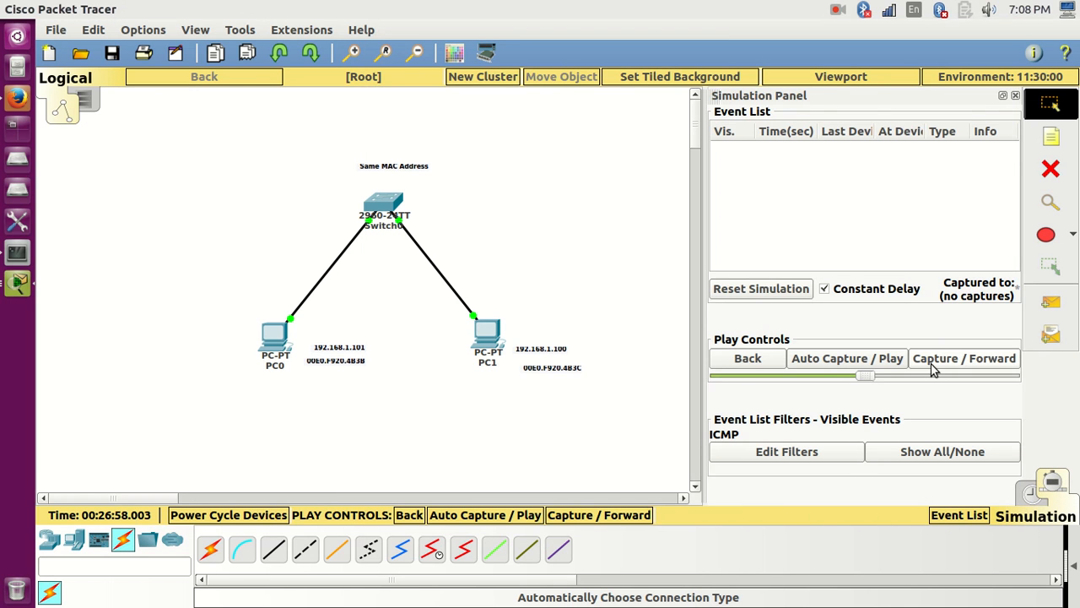
pyautogui.click(963, 358)
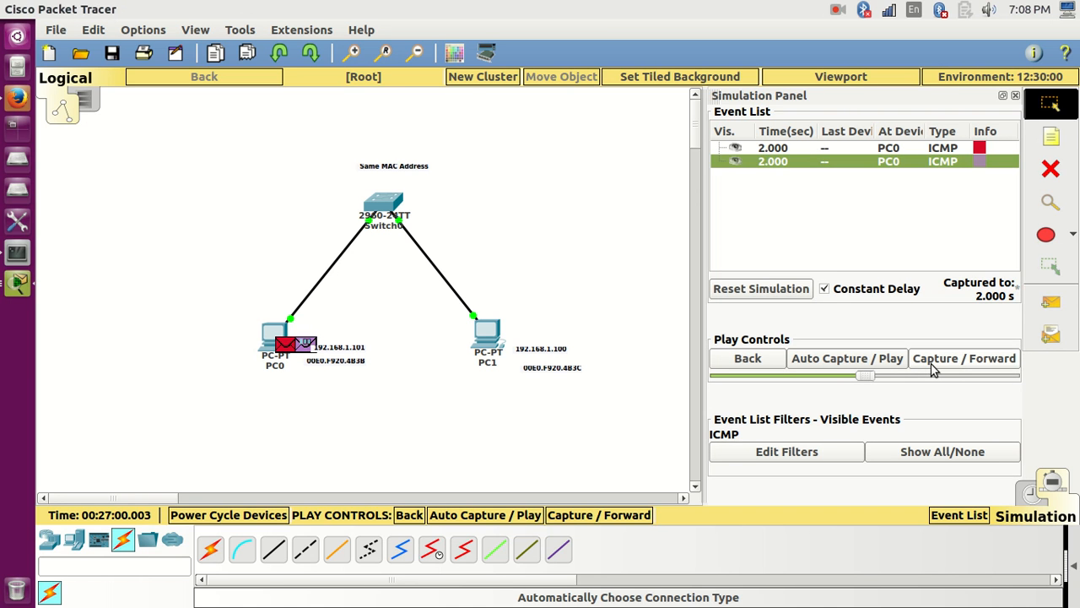
pyautogui.click(963, 354)
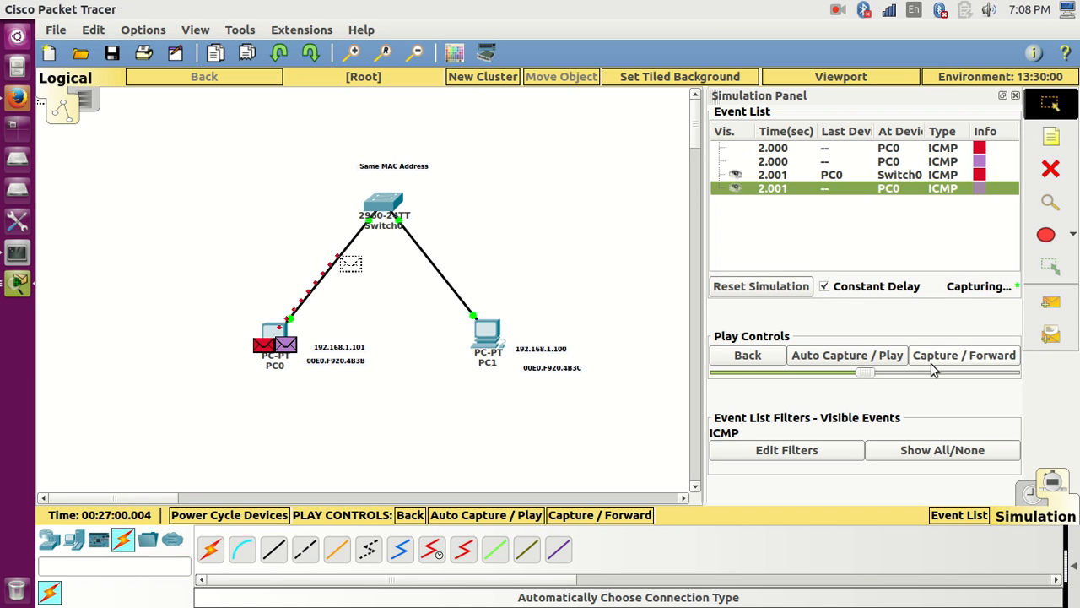
pyautogui.click(964, 358)
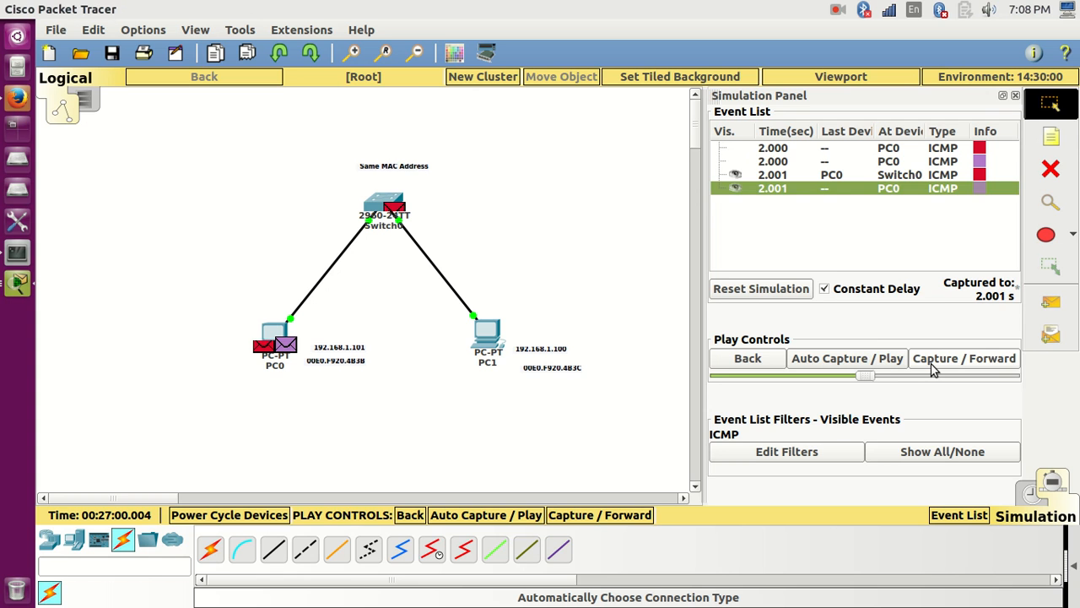
pyautogui.click(964, 354)
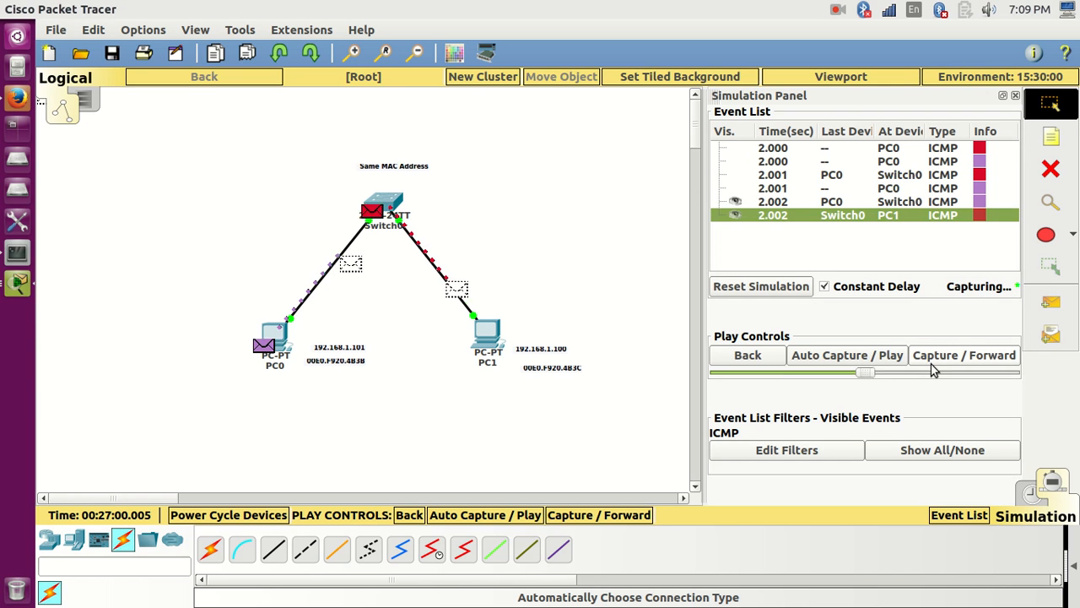
pyautogui.click(964, 358)
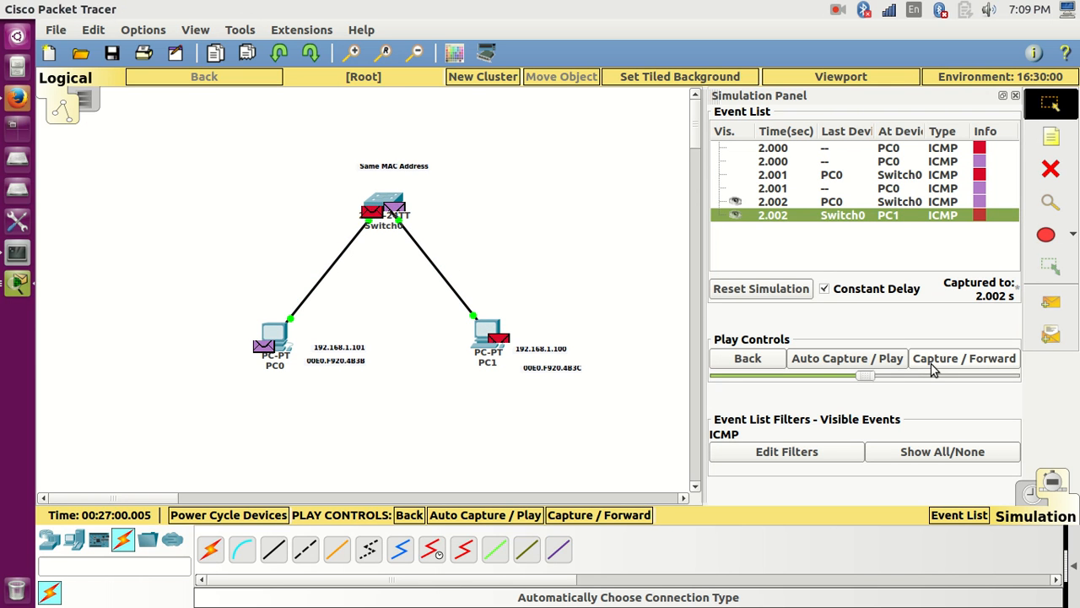
pyautogui.click(963, 358)
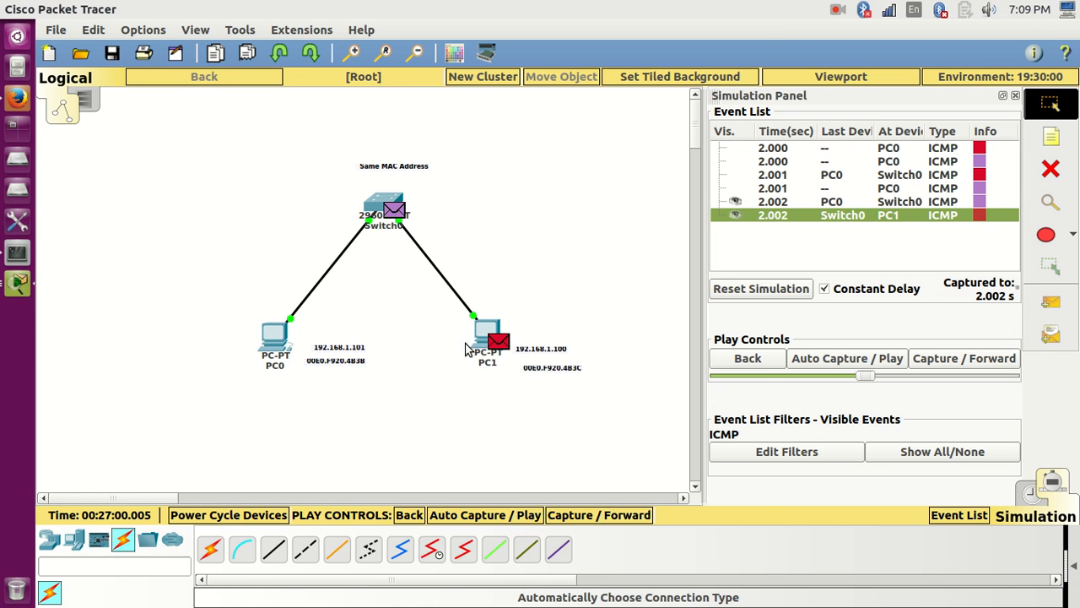
pyautogui.click(498, 341)
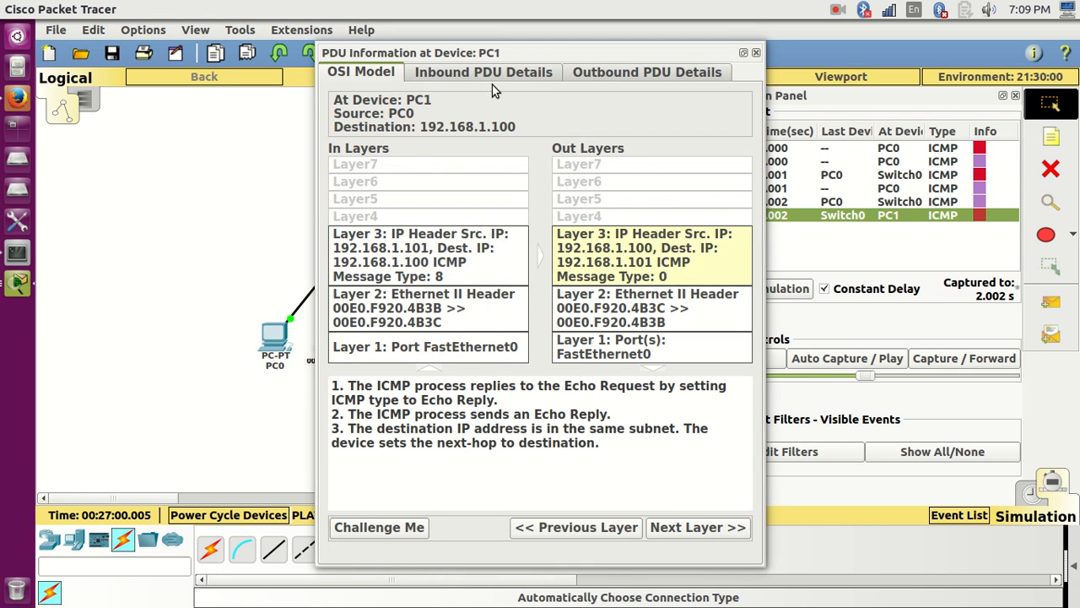
# Step: View PC1's inbound PDU details, close them, then open PC1's settings
pyautogui.click(483, 71)
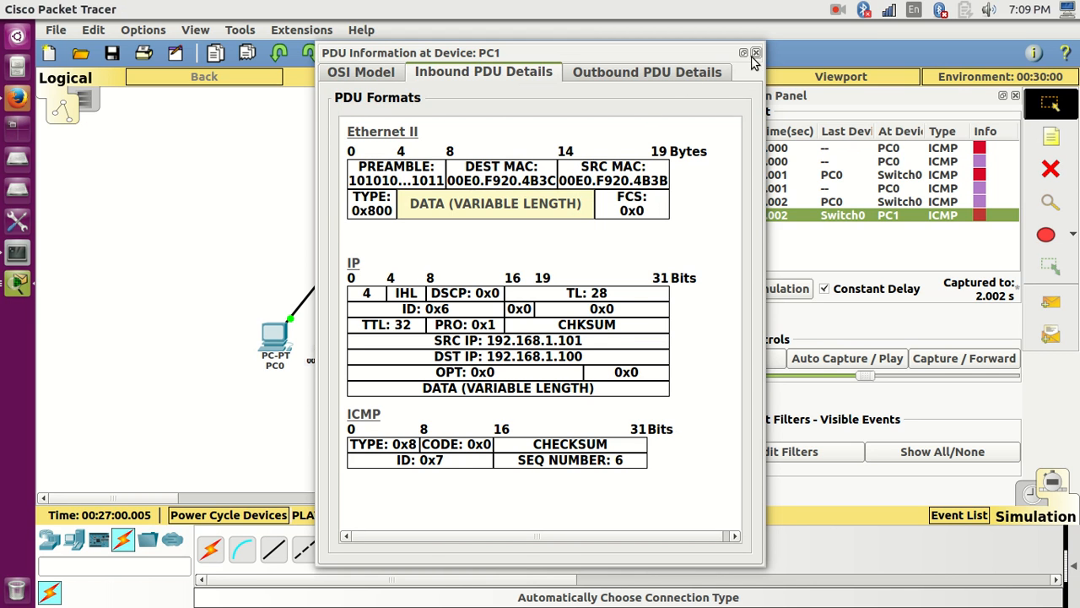
pyautogui.click(756, 52)
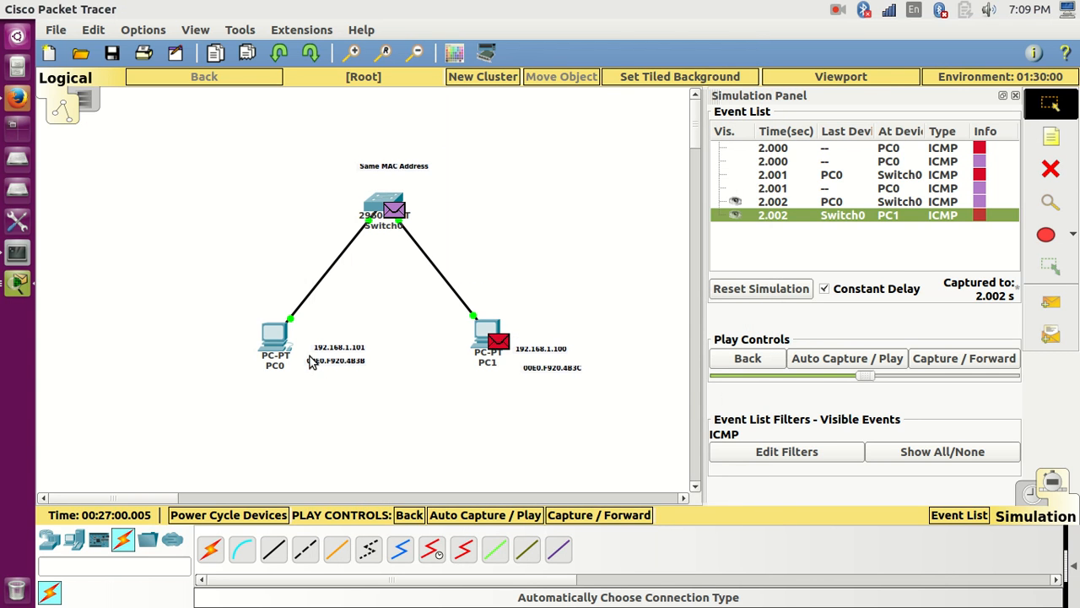
pyautogui.doubleClick(487, 337)
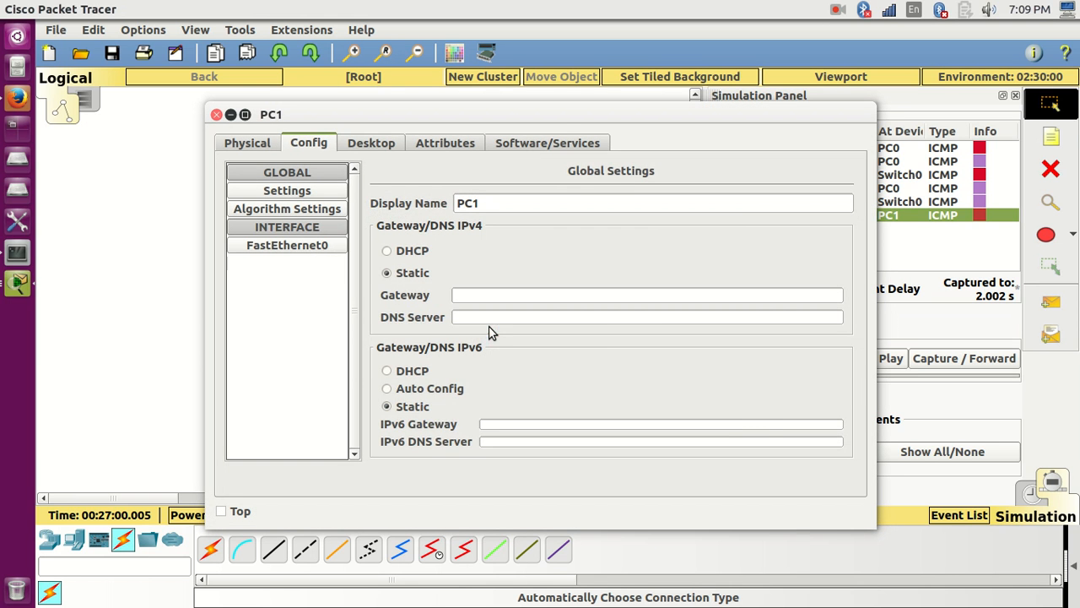
# Step: Set PC1's FastEthernet0 MAC to 00E0.F920.4B3B
pyautogui.click(287, 245)
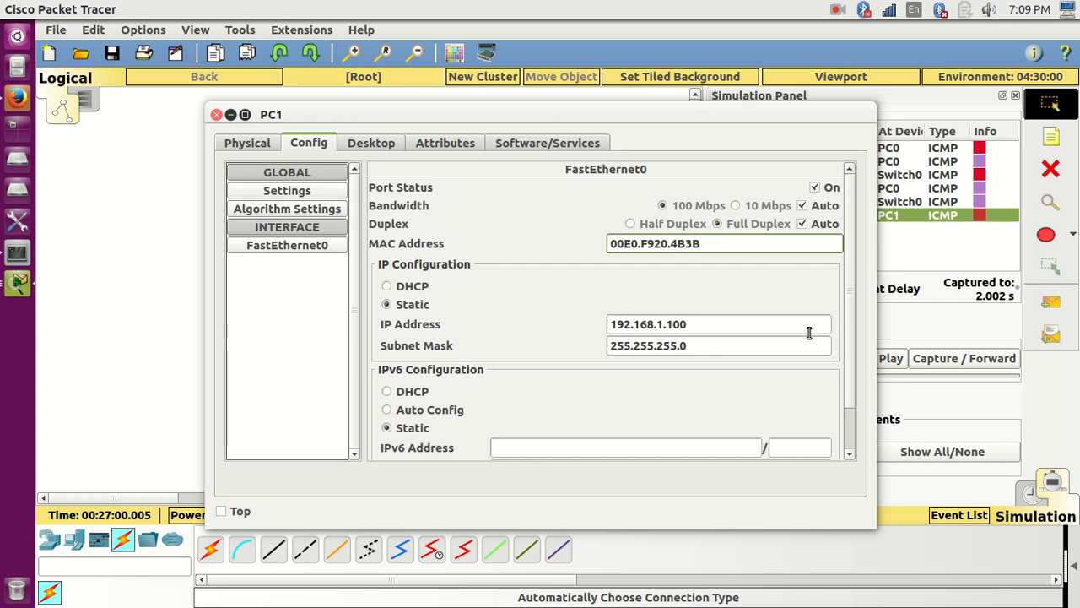
pyautogui.click(217, 114)
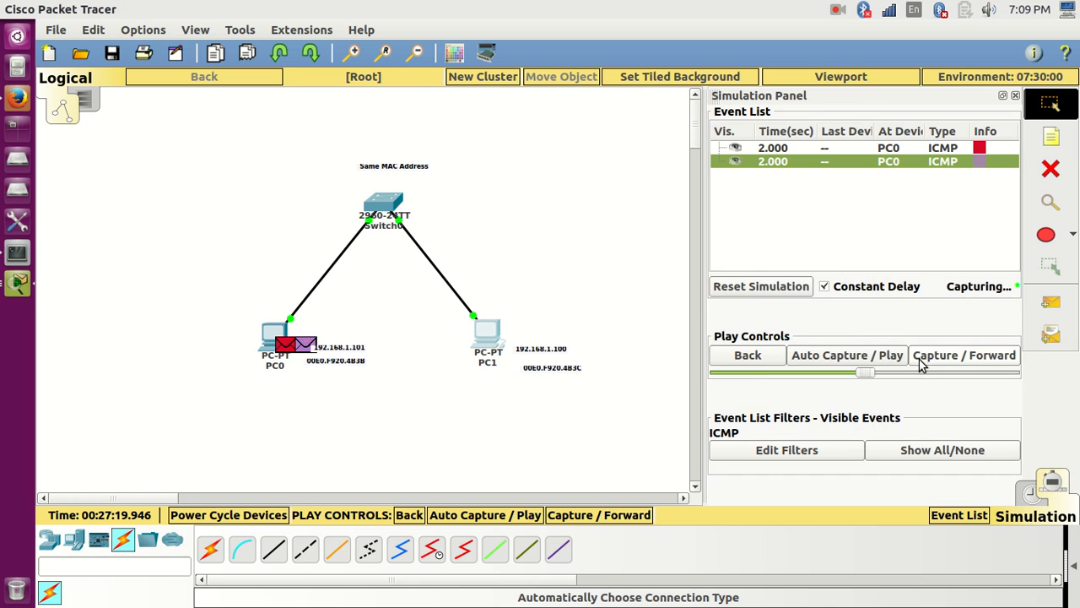
# Step: Step the new ping and check PC0's outbound PDU showing identical source and destination MACs
pyautogui.click(964, 355)
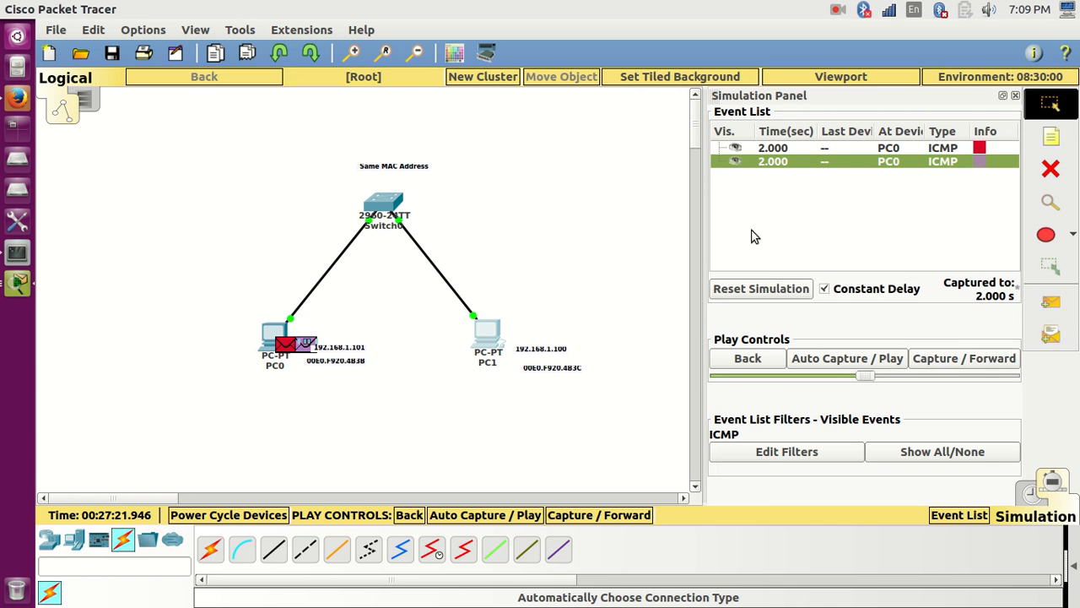
pyautogui.click(979, 161)
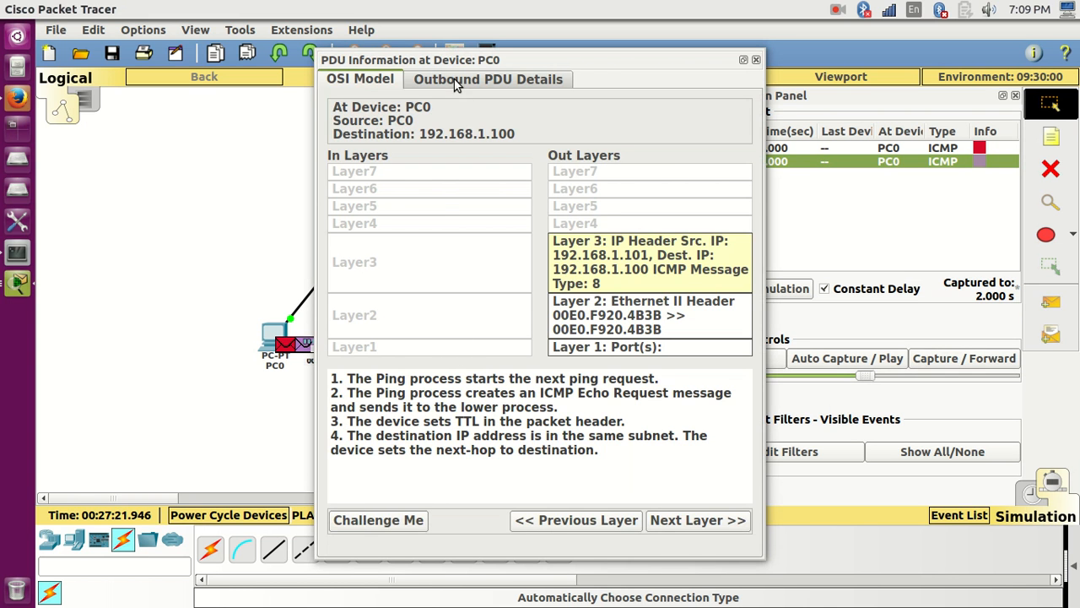
pyautogui.click(487, 79)
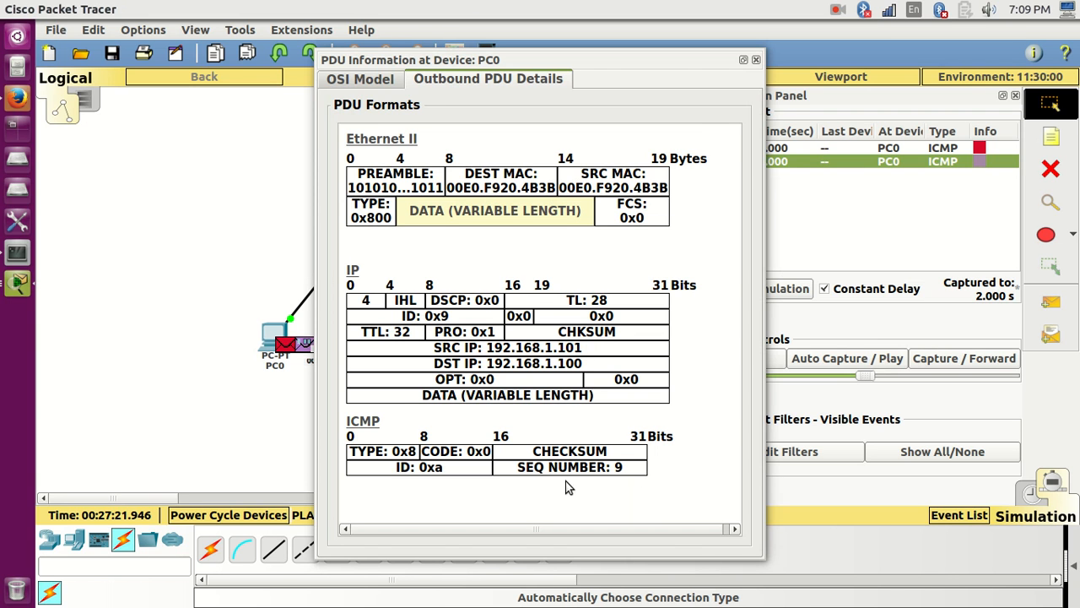
pyautogui.click(755, 59)
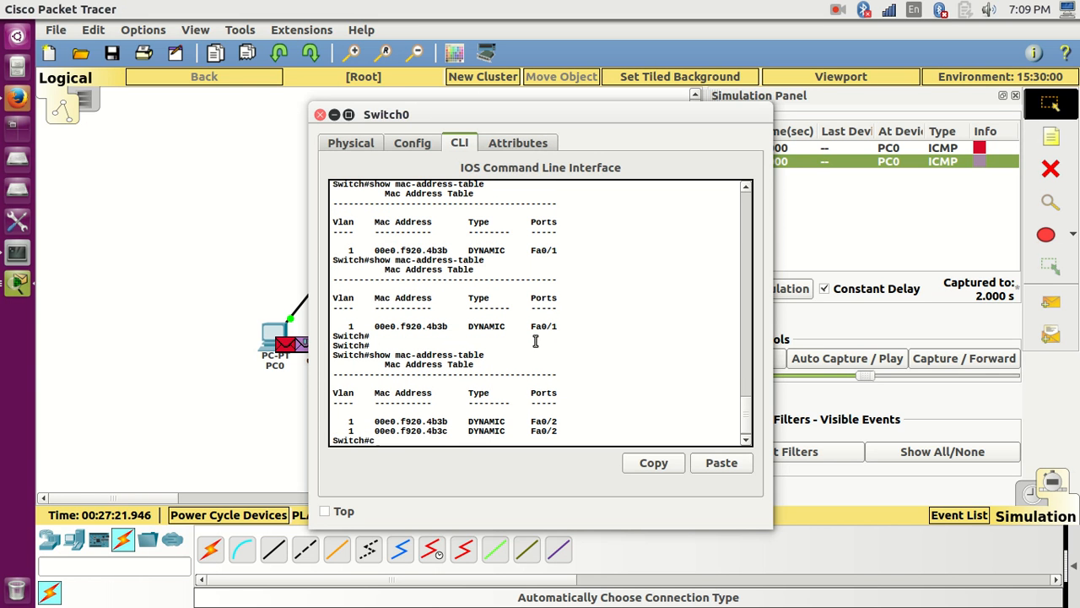
# Step: Clear Switch0's MAC table ('clear ma') and forward the ping until it reaches the switch
pyautogui.write('clear mac')
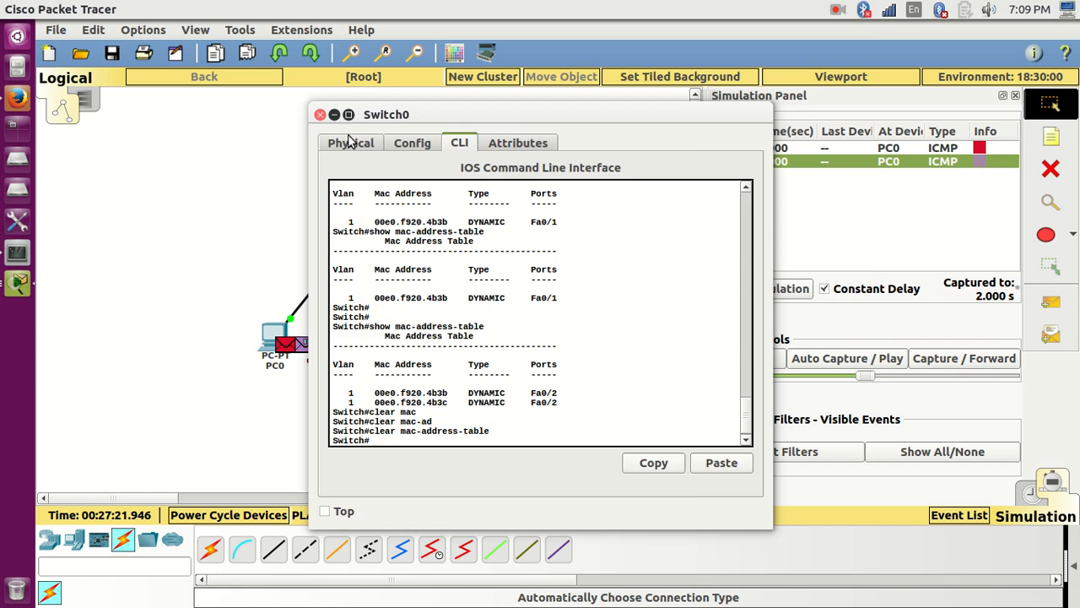
pyautogui.click(321, 114)
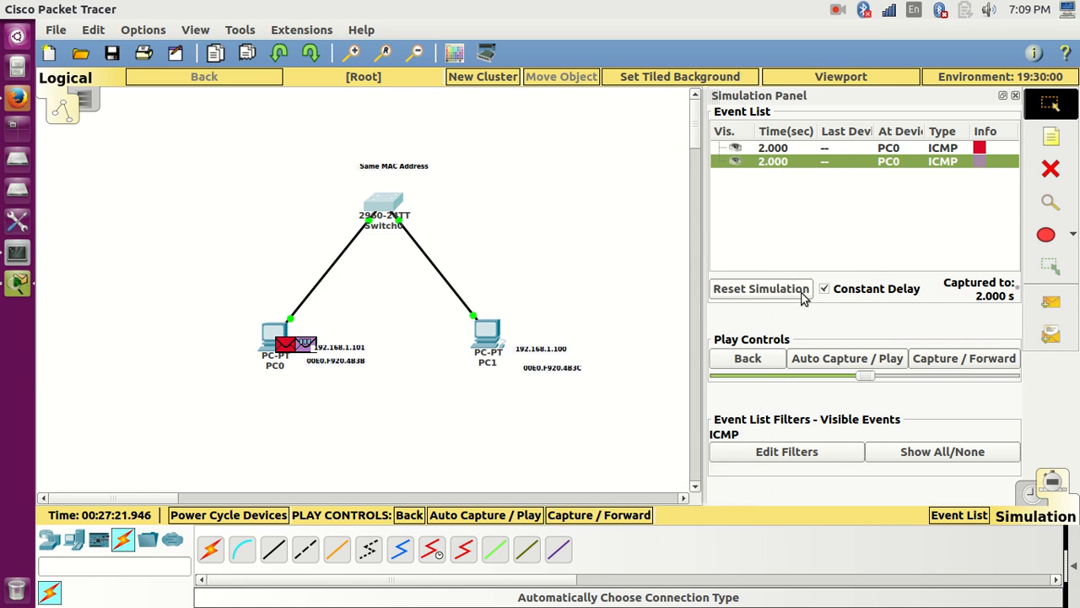
pyautogui.click(964, 354)
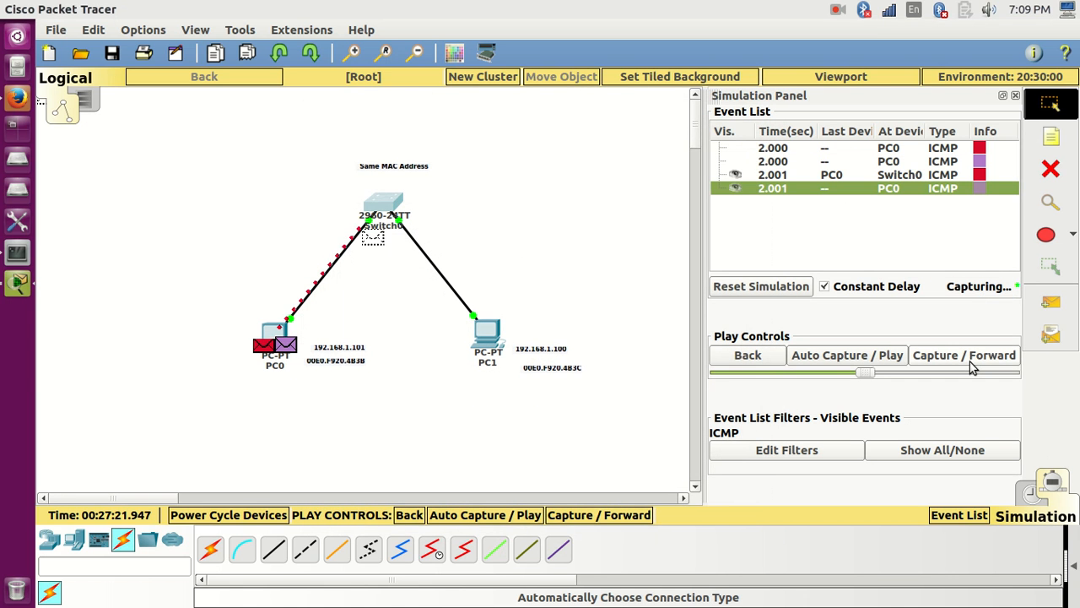
pyautogui.click(963, 354)
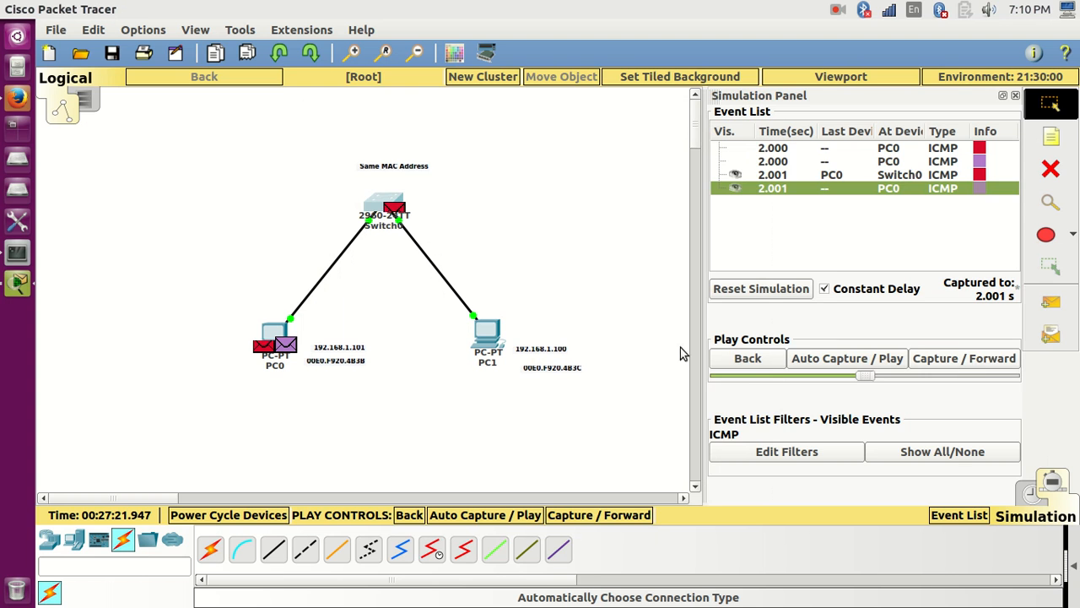
pyautogui.click(964, 358)
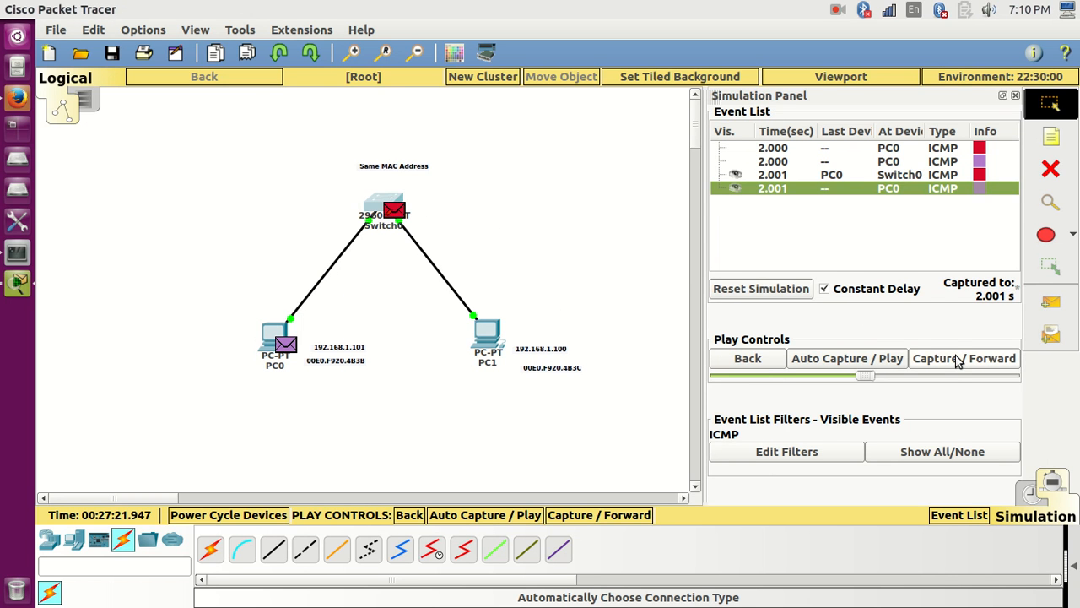
pyautogui.click(965, 357)
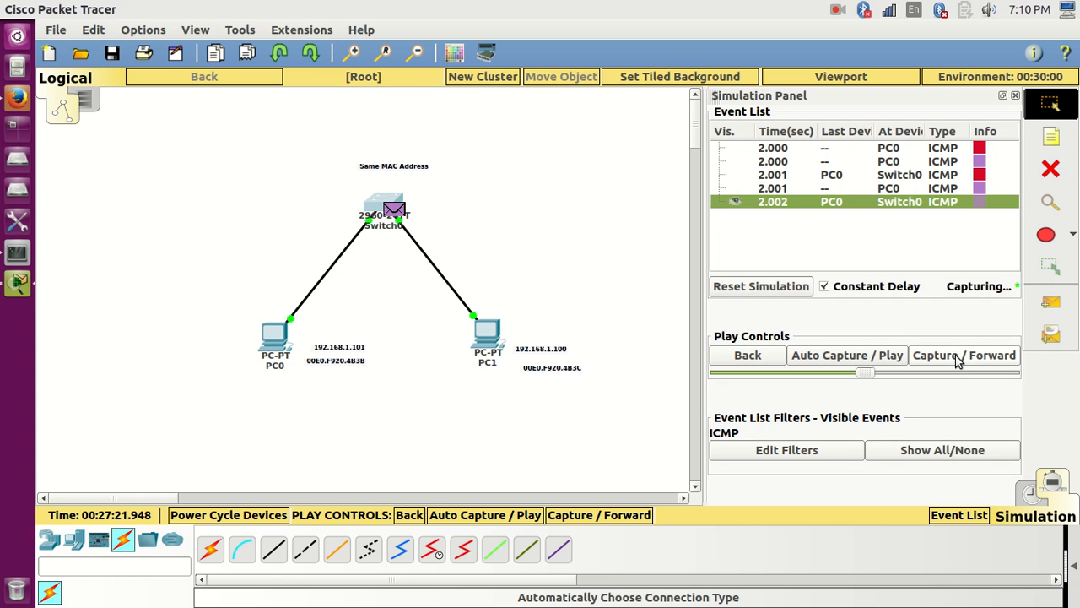
pyautogui.click(963, 355)
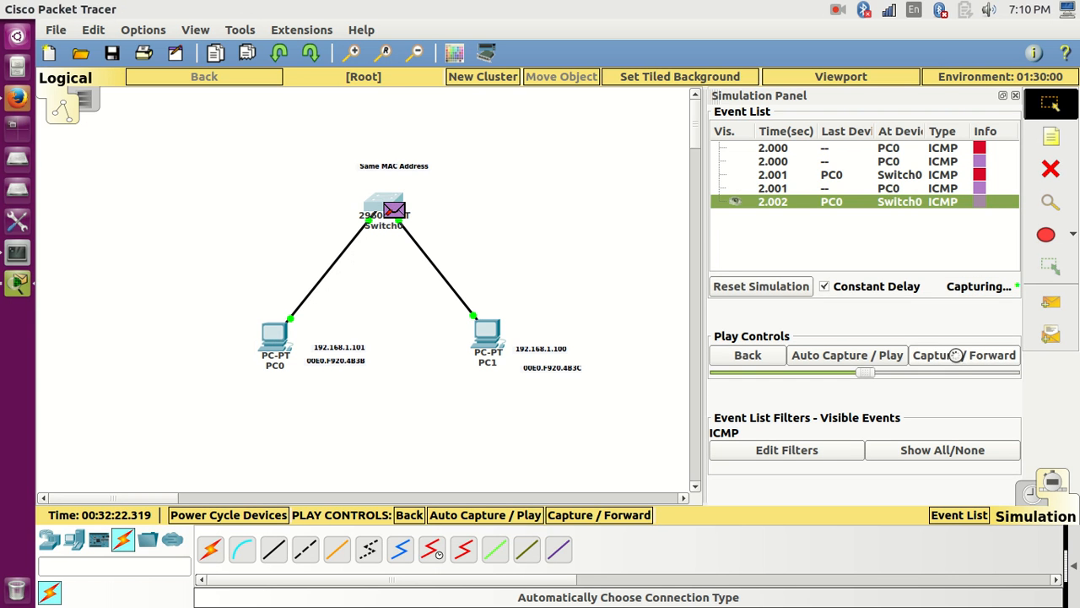
pyautogui.click(964, 358)
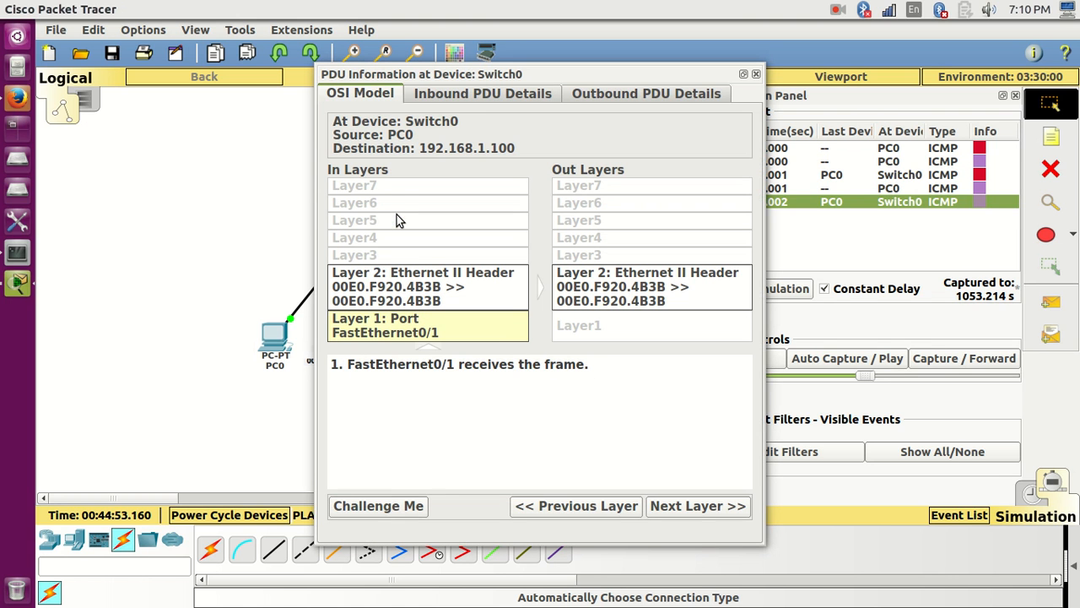
pyautogui.moveTo(479, 110)
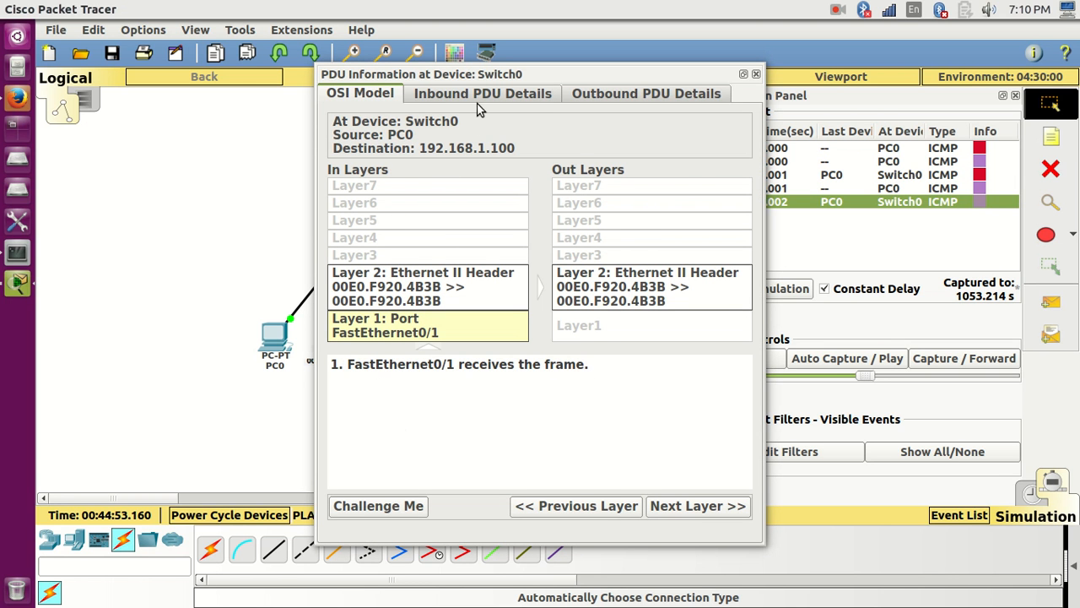
# Step: Inspect the inbound frame's headers, showing .4B3B as source and destination MAC, then close the PDU window
pyautogui.click(482, 93)
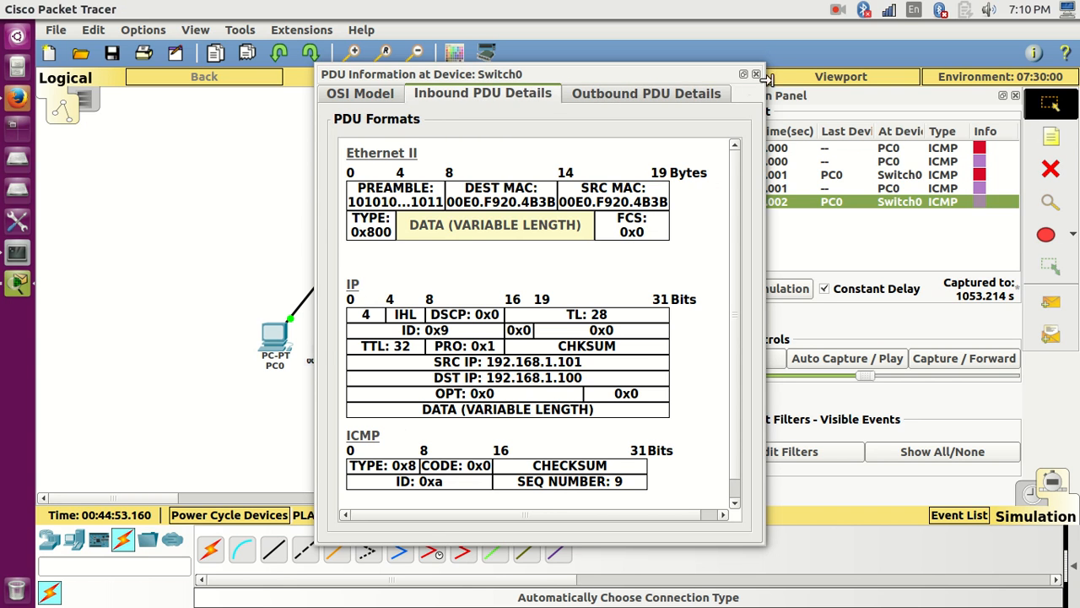
pyautogui.click(756, 75)
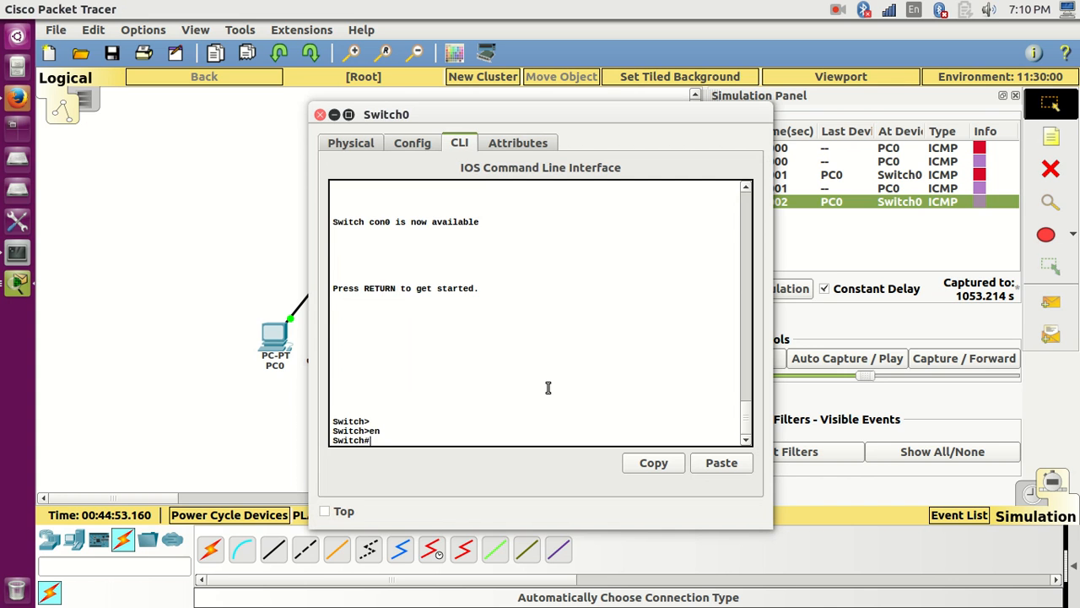
# Step: Run 'show mac-address-table' on Switch0, see it empty, close the console and switch to Realtime
pyautogui.write('show mac-ad')
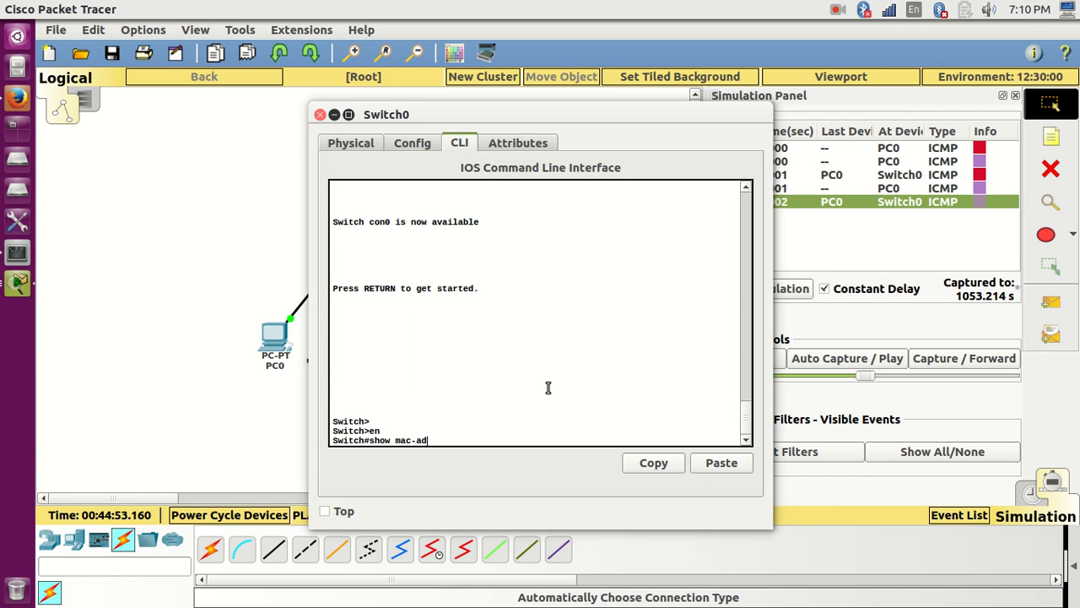
pyautogui.press('Return')
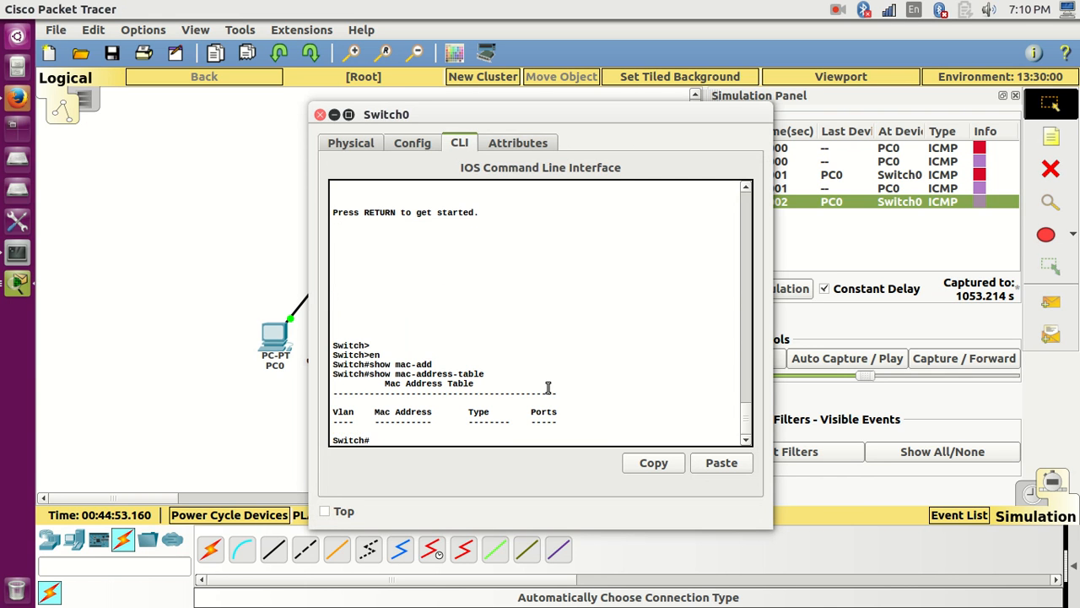
pyautogui.click(321, 114)
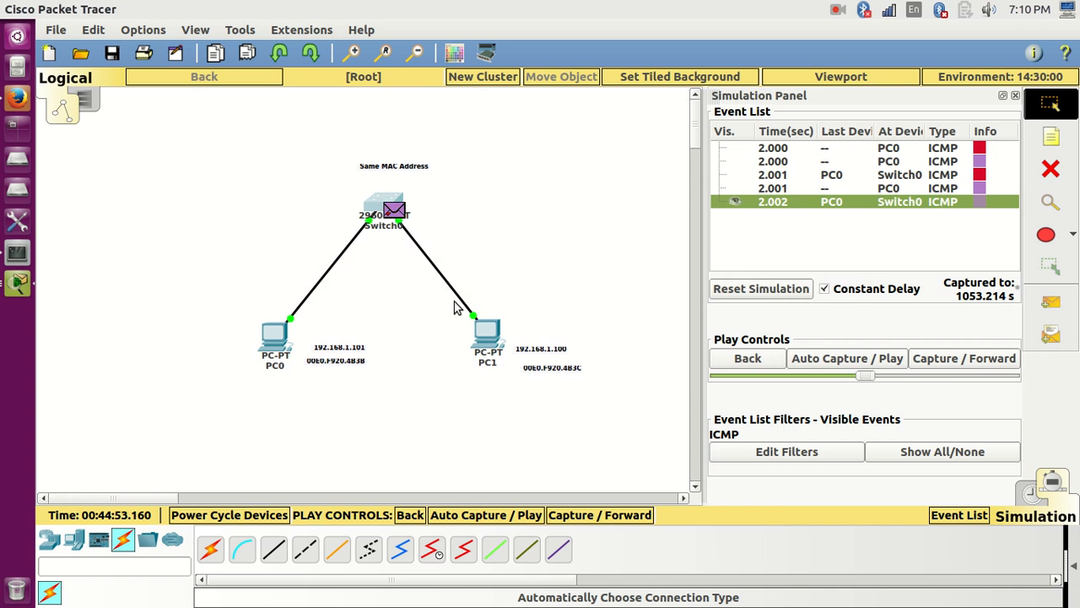
pyautogui.click(942, 451)
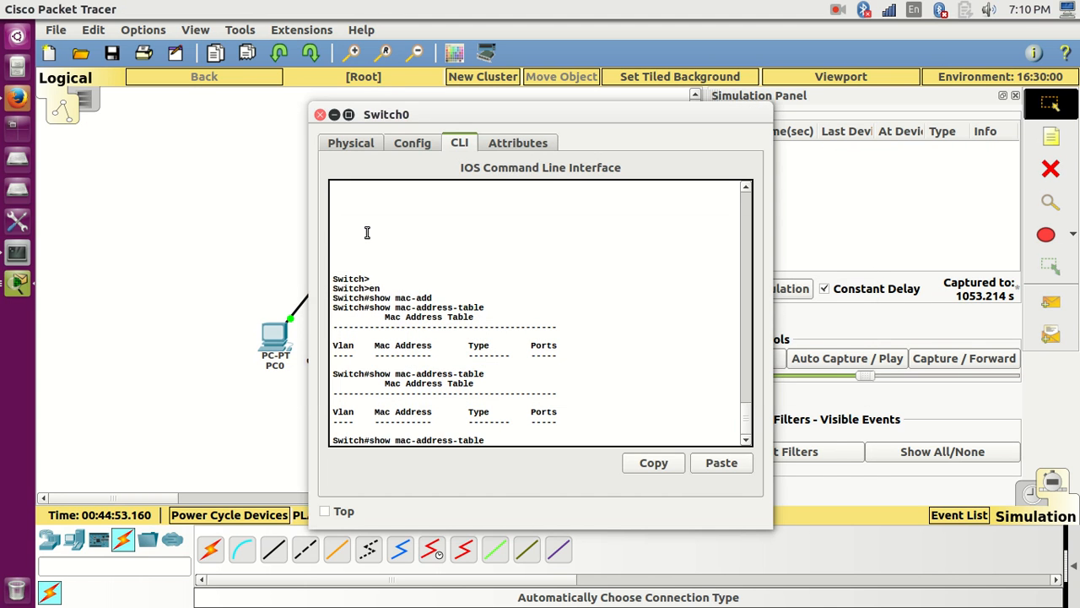
pyautogui.click(320, 114)
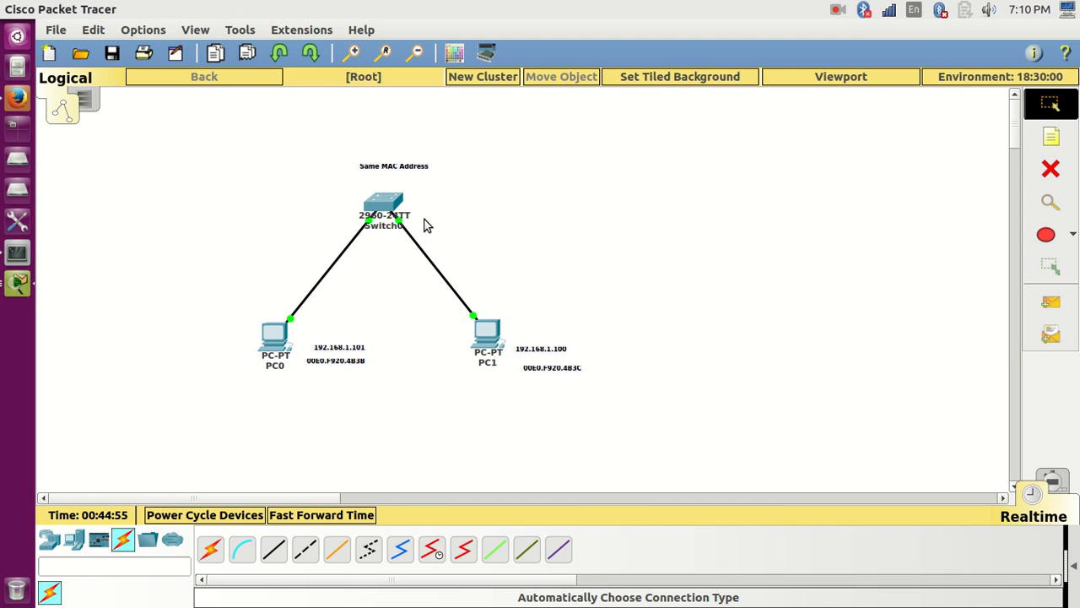
# Step: Ping 192.168.1.101 from PC0's command prompt
pyautogui.doubleClick(384, 205)
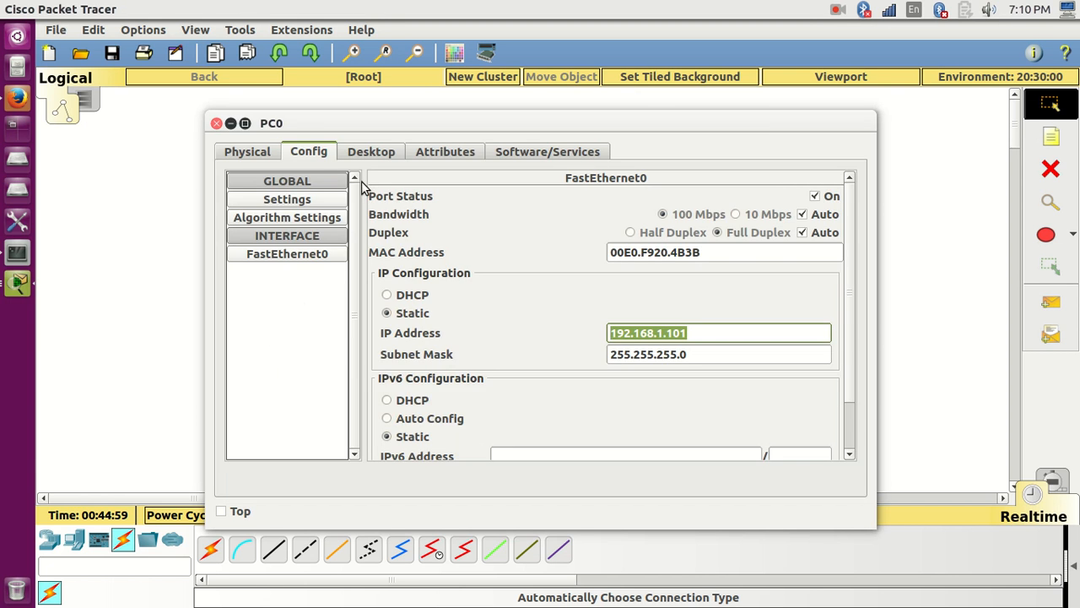
pyautogui.click(370, 151)
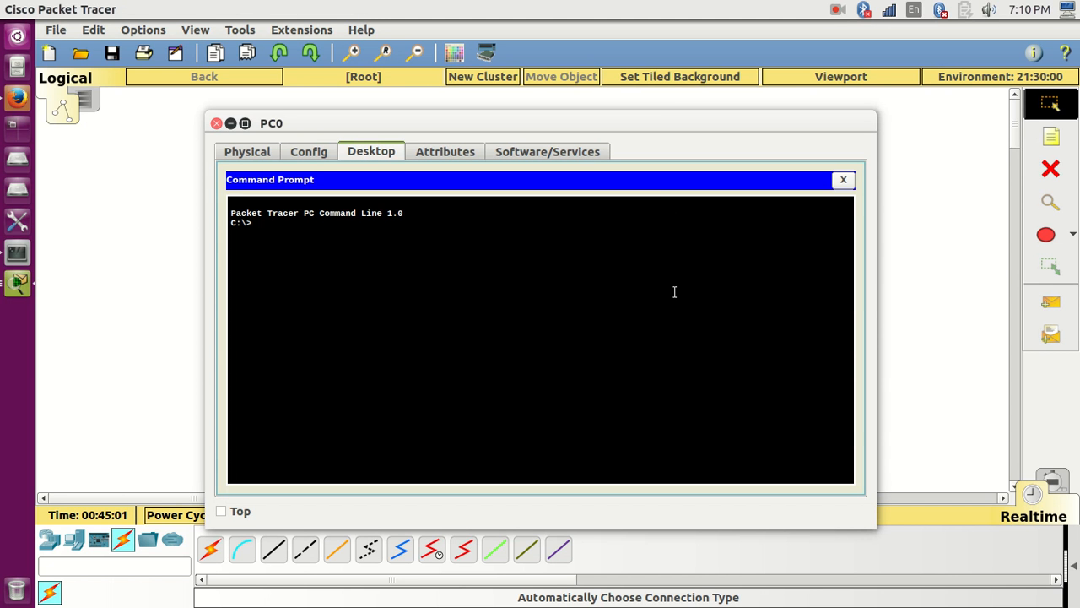
pyautogui.write('ping 192.')
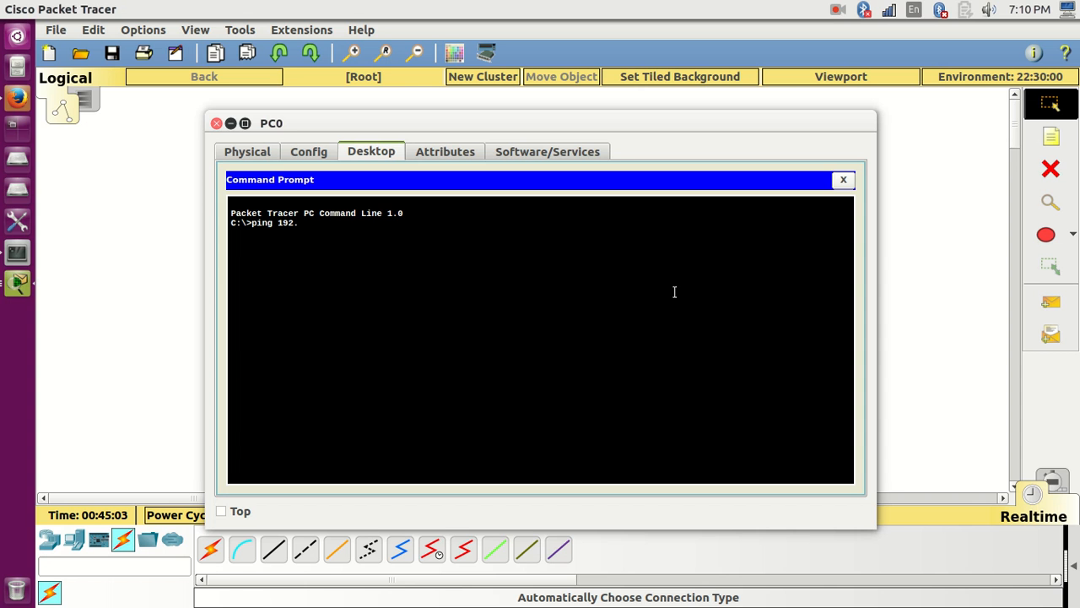
pyautogui.write('168.1.1')
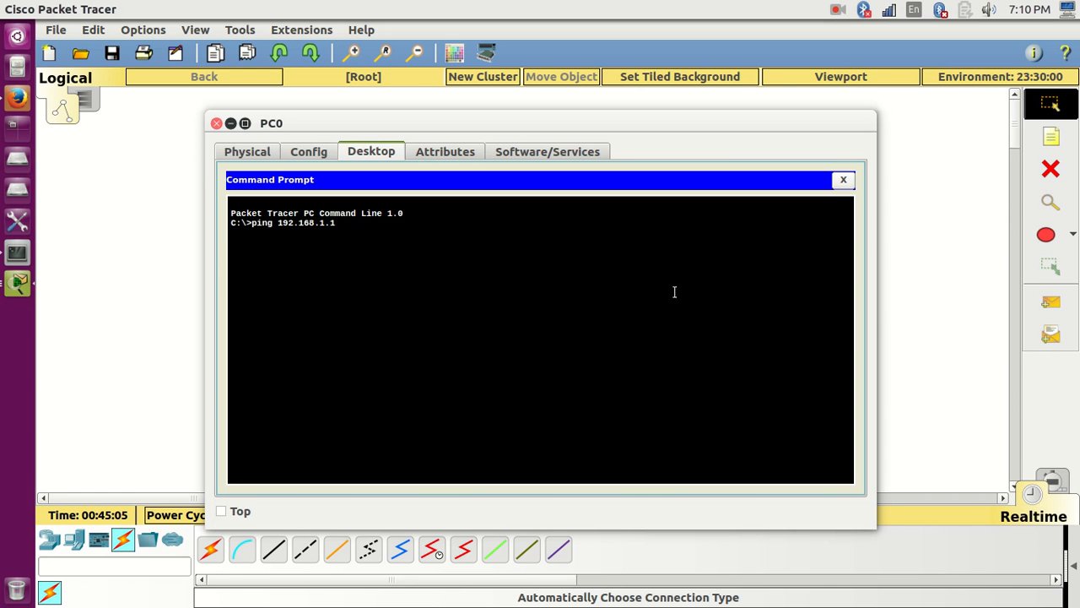
pyautogui.write('01')
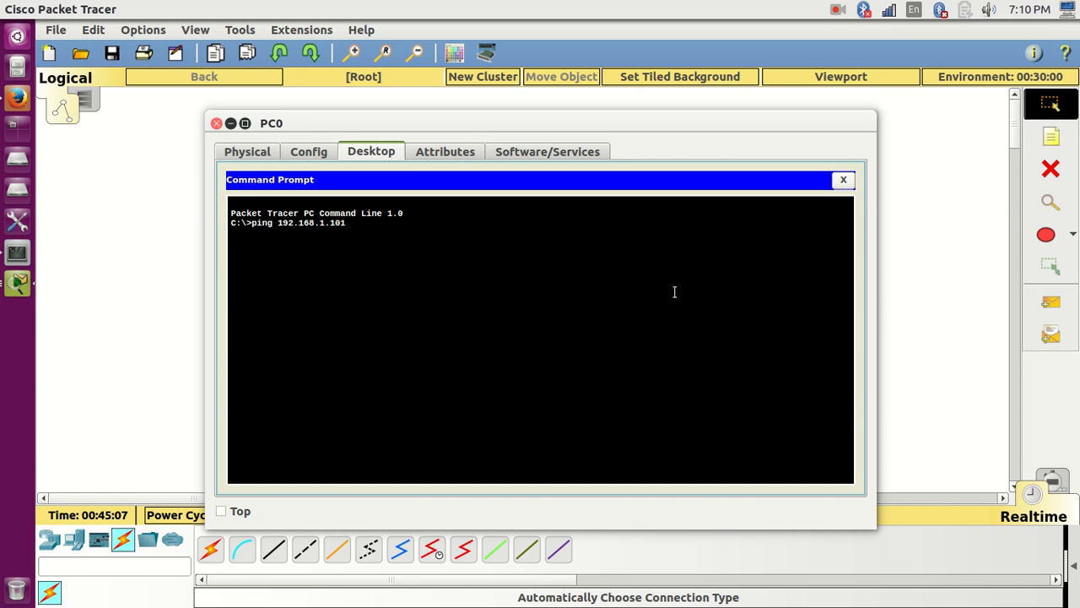
pyautogui.press('Return')
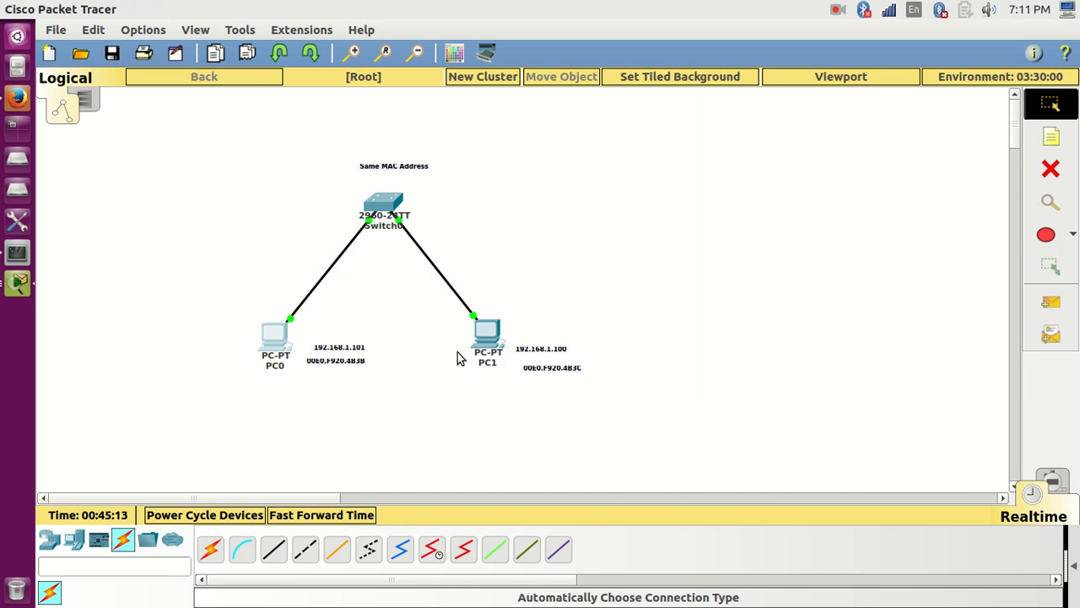
# Step: Show Switch0's MAC table listing 00e0.f920.4b3b on Fa0/1, then open PC1's settings
pyautogui.doubleClick(384, 207)
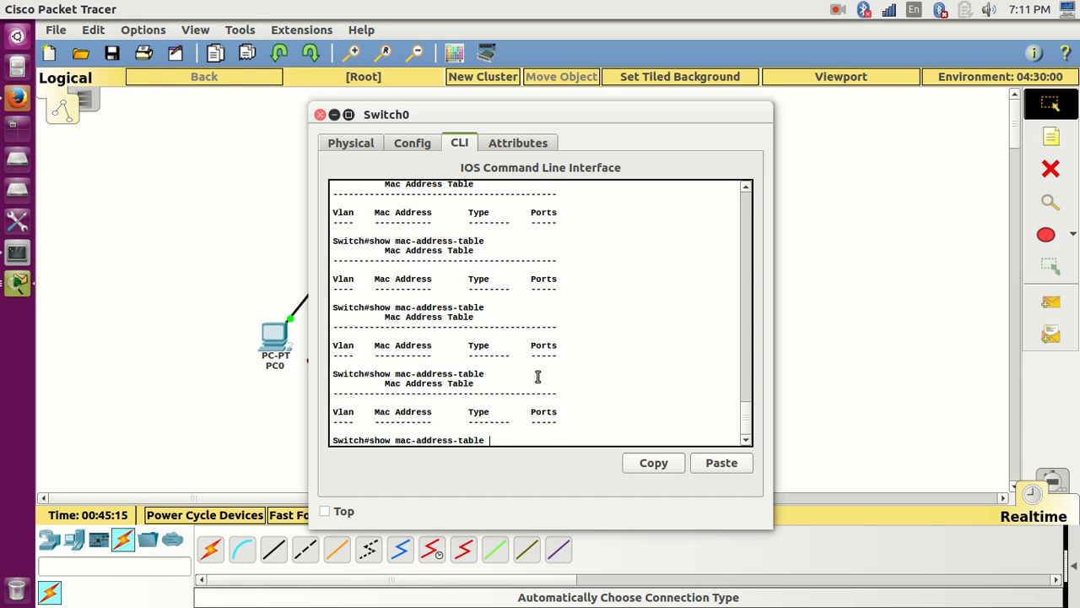
pyautogui.press('Return')
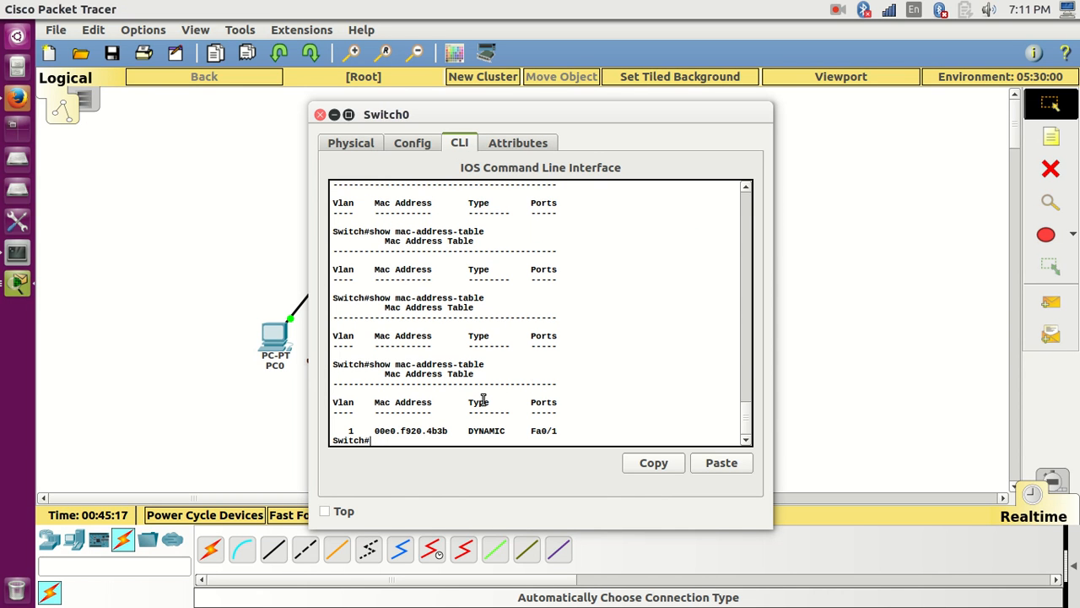
pyautogui.doubleClick(411, 431)
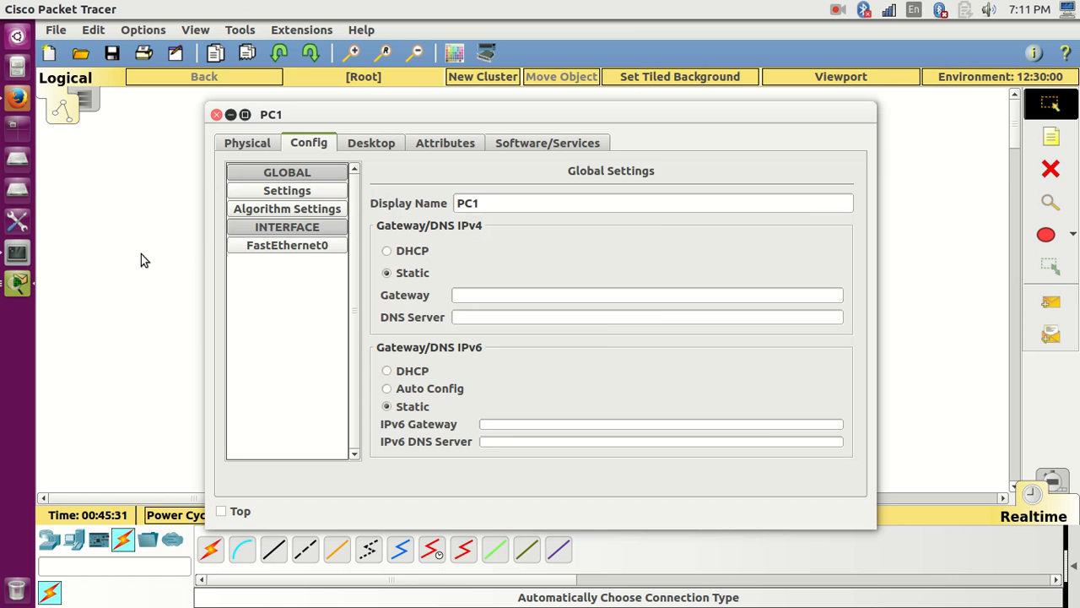
# Step: Change PC1's FastEthernet0 MAC address to 00E0.F920.4B3C and close its window
pyautogui.click(287, 245)
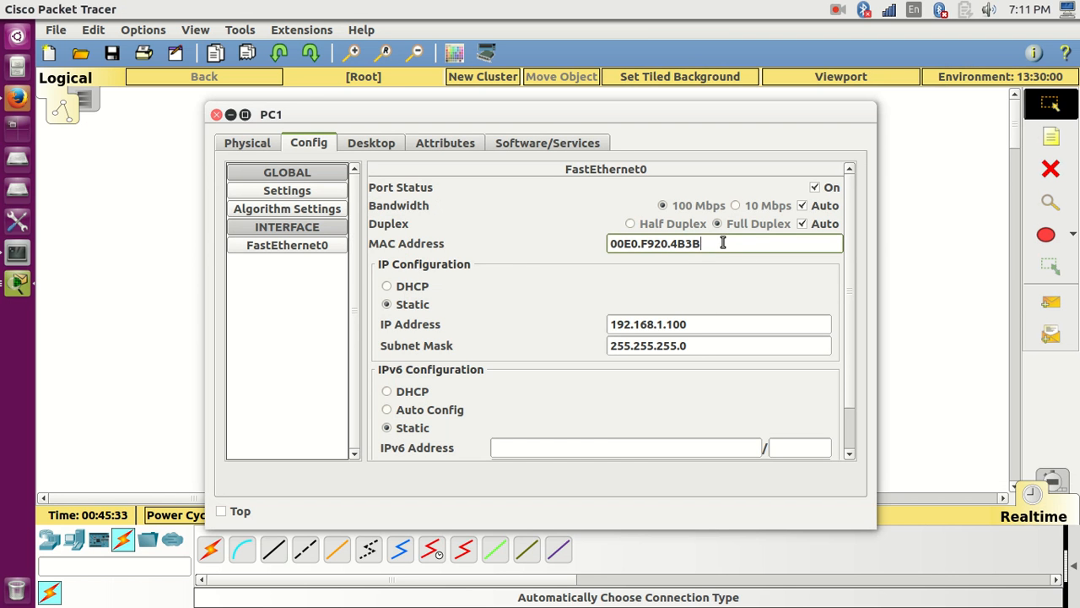
pyautogui.write('C')
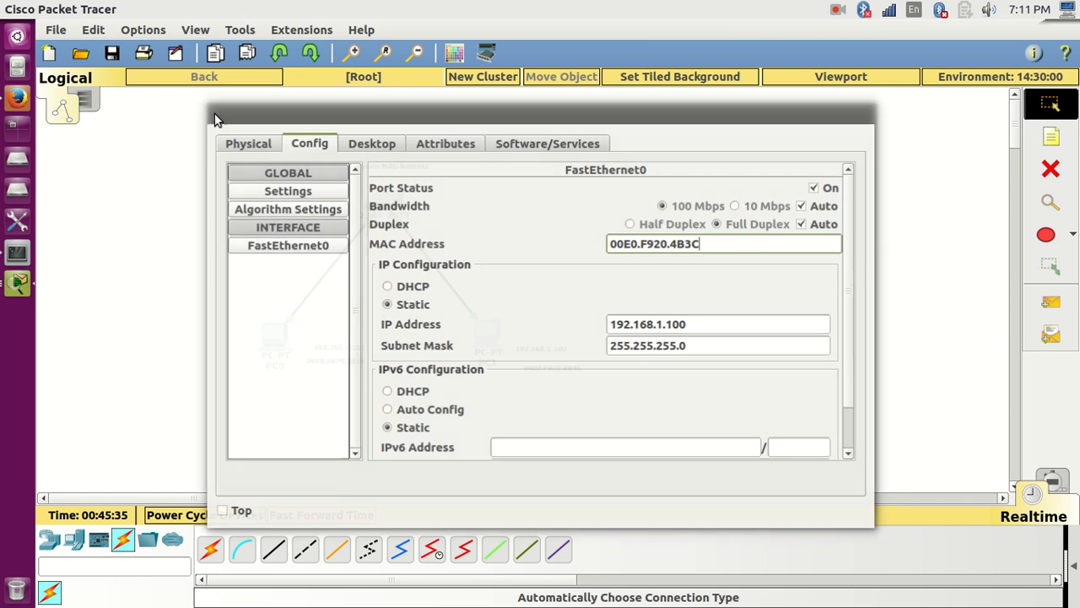
pyautogui.click(371, 151)
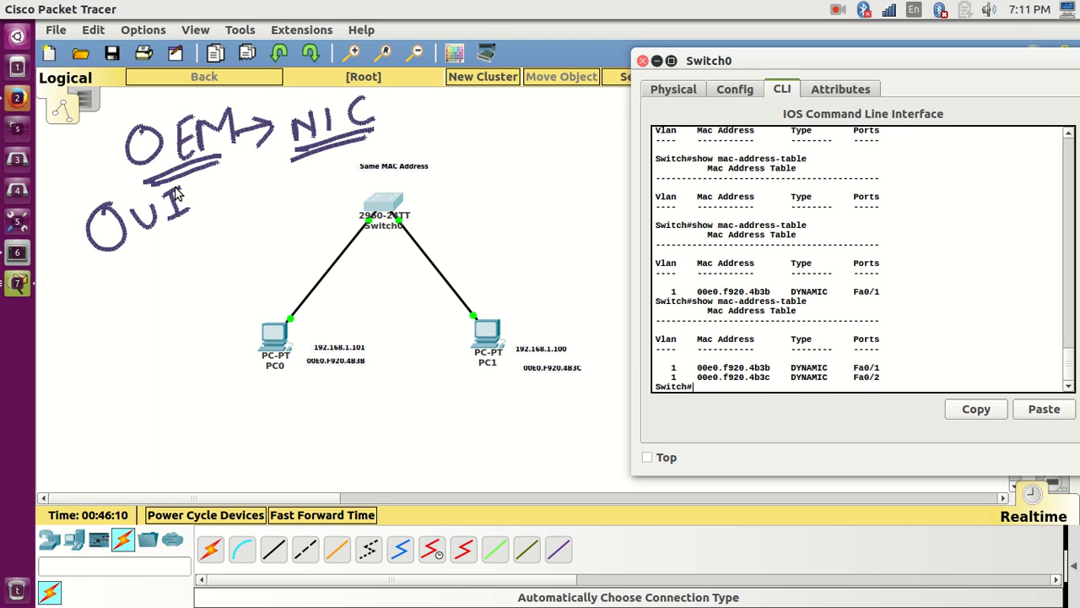
pyautogui.moveTo(172, 257); pyautogui.dragTo(148, 320)
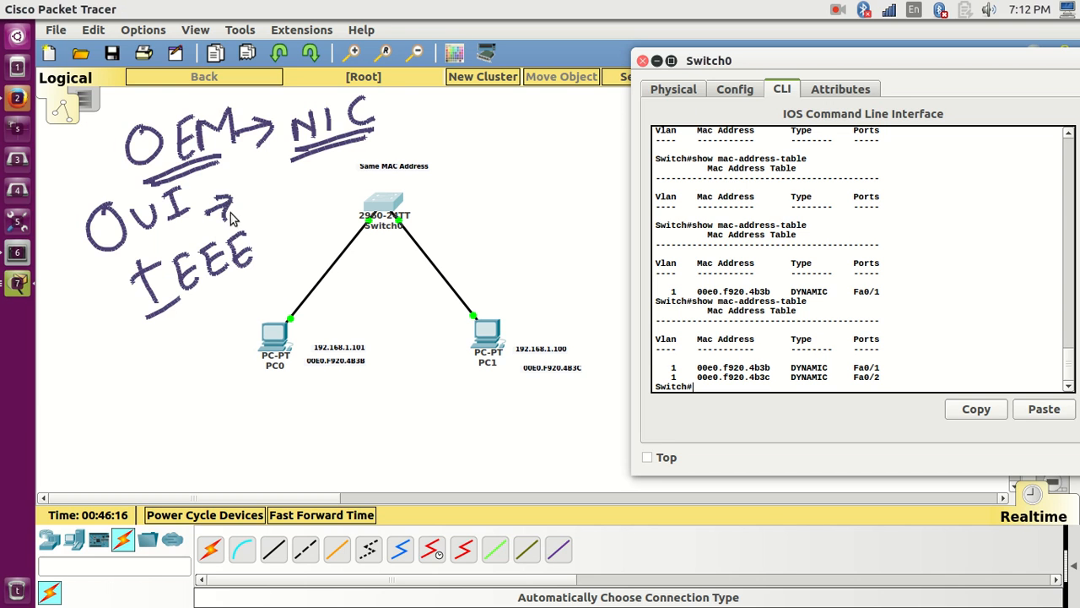
pyautogui.moveTo(245, 211); pyautogui.dragTo(342, 198)
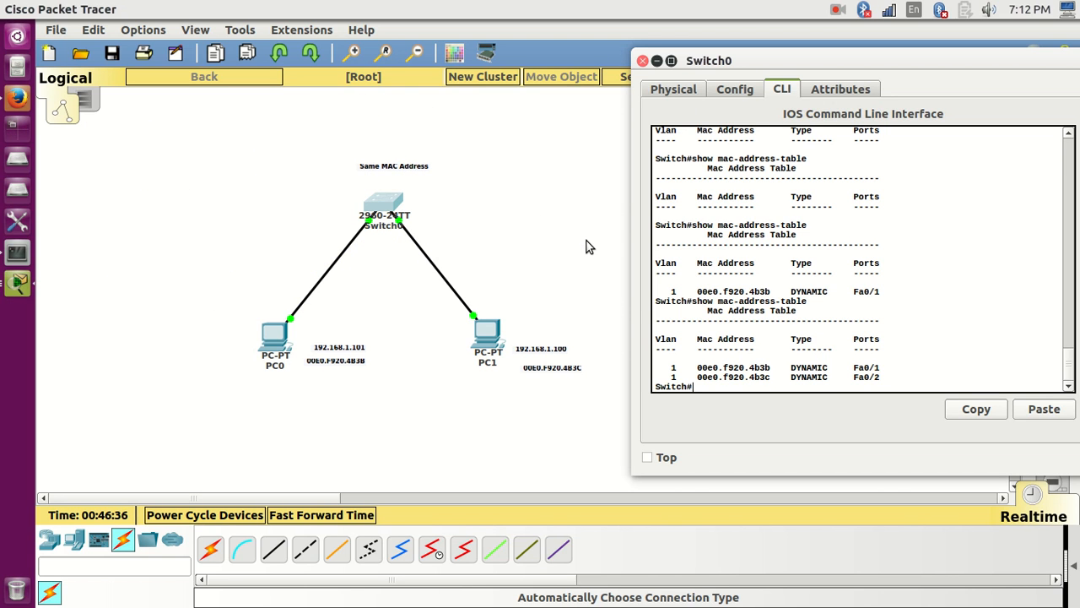
pyautogui.moveTo(546, 191)
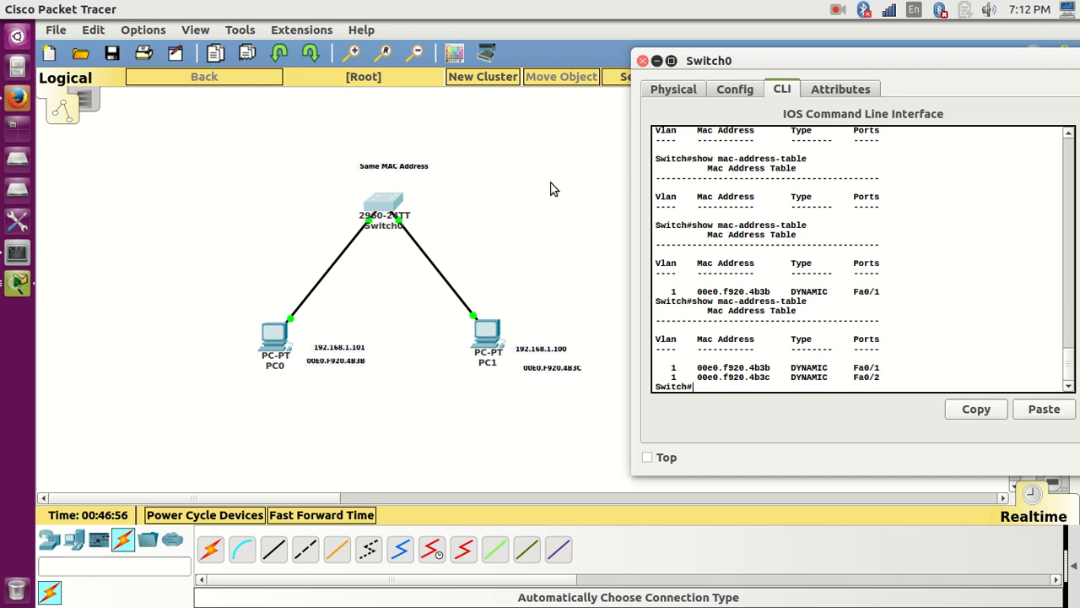
pyautogui.moveTo(530, 185)
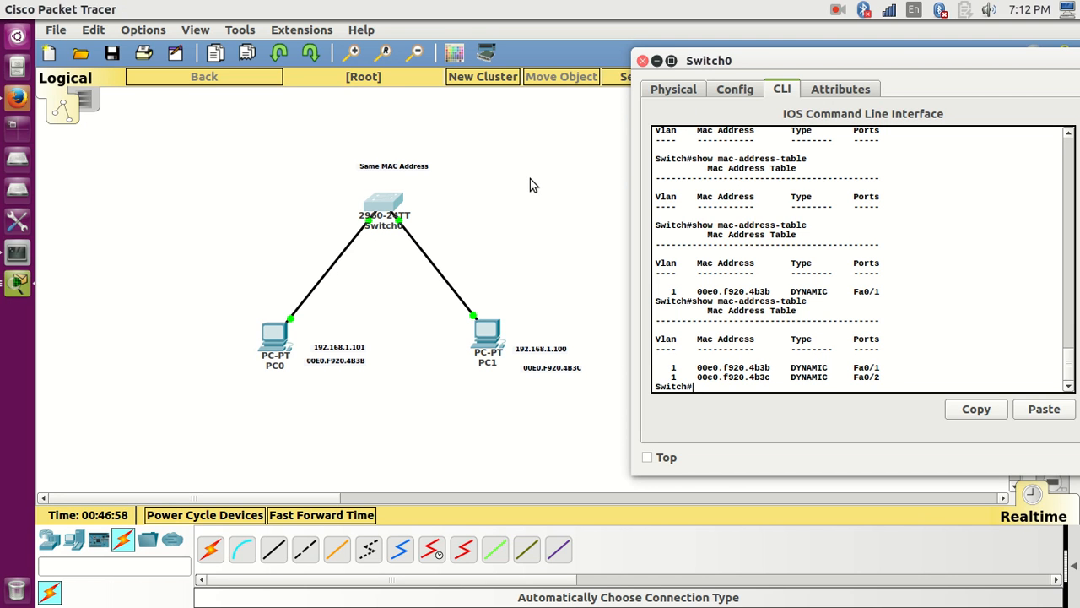
pyautogui.moveTo(640, 81)
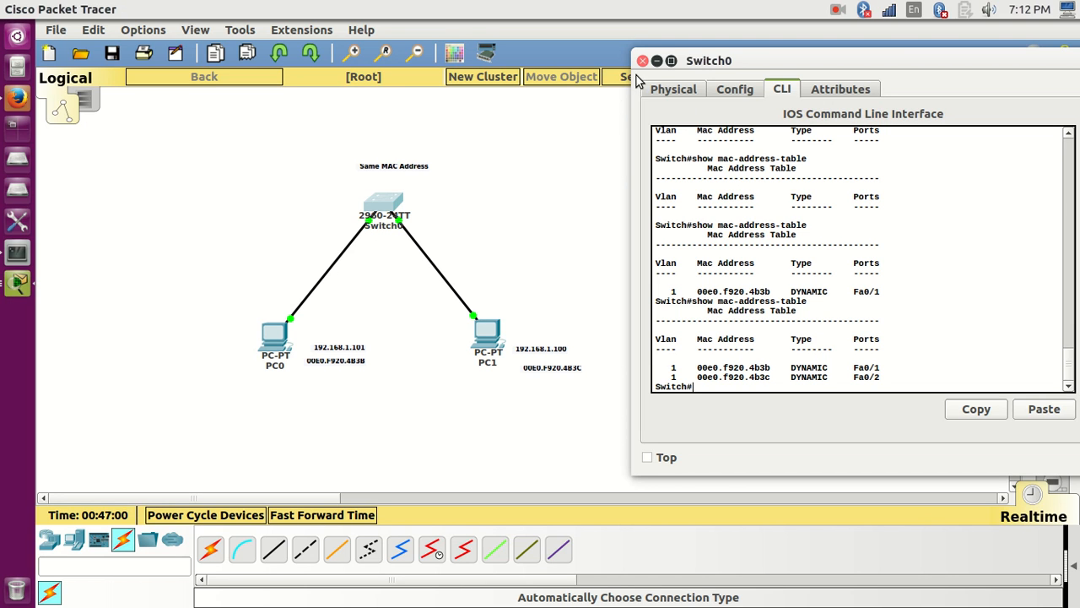